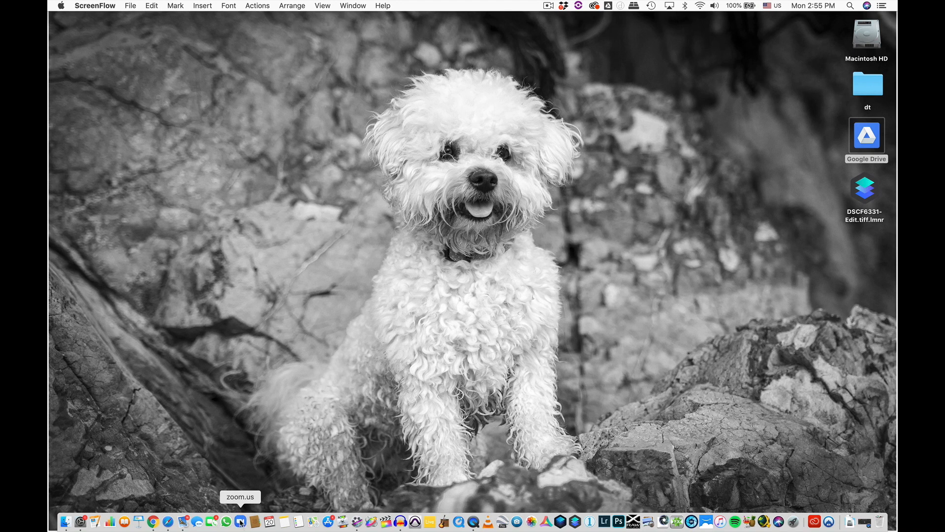
- Launch Zoom from the Dock to reach its Home screen
{"action": "left_click", "coordinate": [240, 521]}
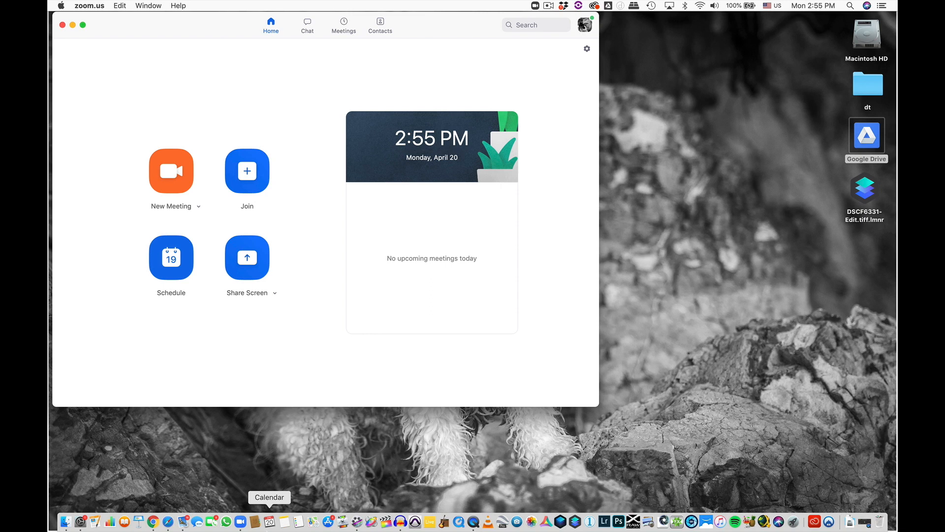
{"action": "mouse_move", "coordinate": [300, 109]}
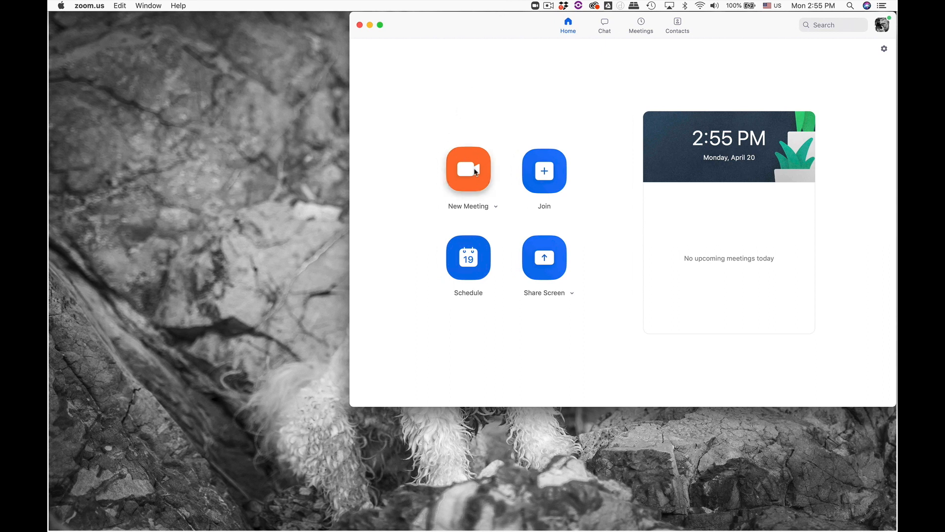
- Start a new video meeting and bring up the email invitation options from Participants
{"action": "left_click", "coordinate": [468, 169]}
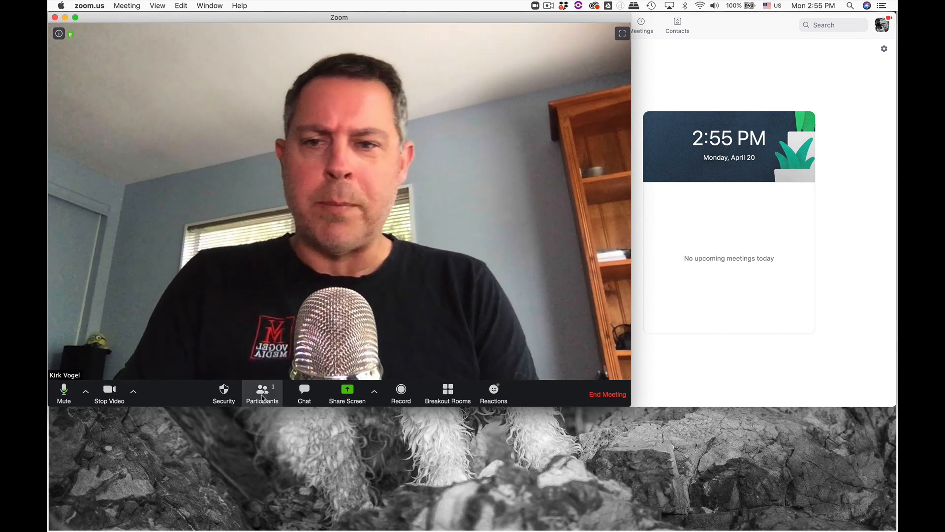
{"action": "left_click", "coordinate": [261, 393]}
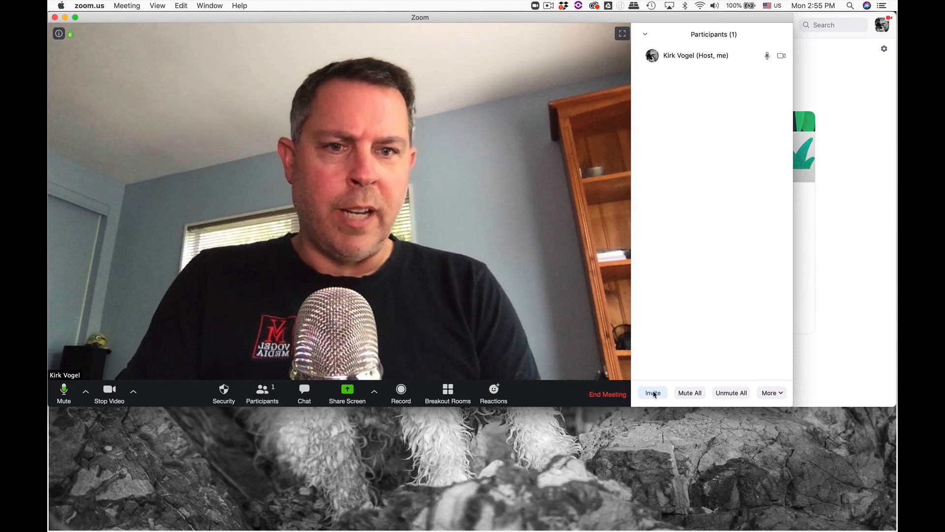
{"action": "left_click", "coordinate": [653, 392]}
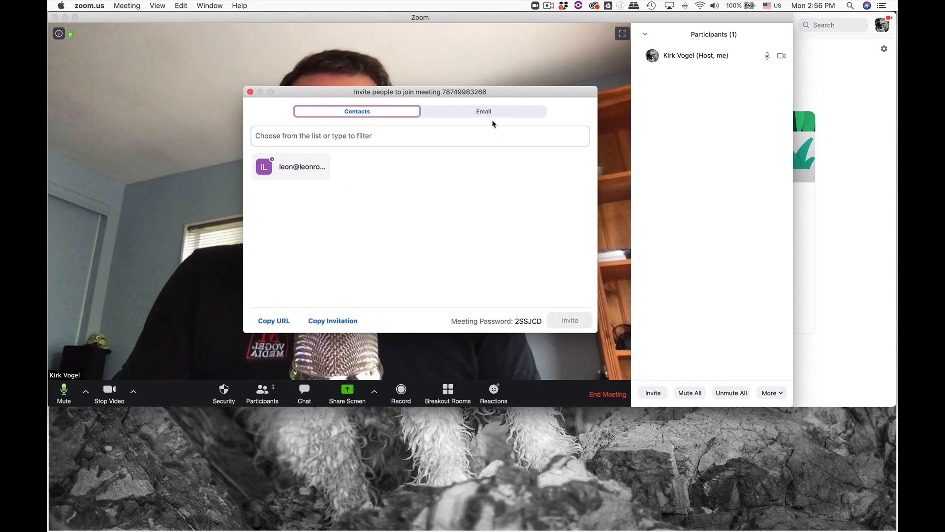
{"action": "mouse_move", "coordinate": [497, 115]}
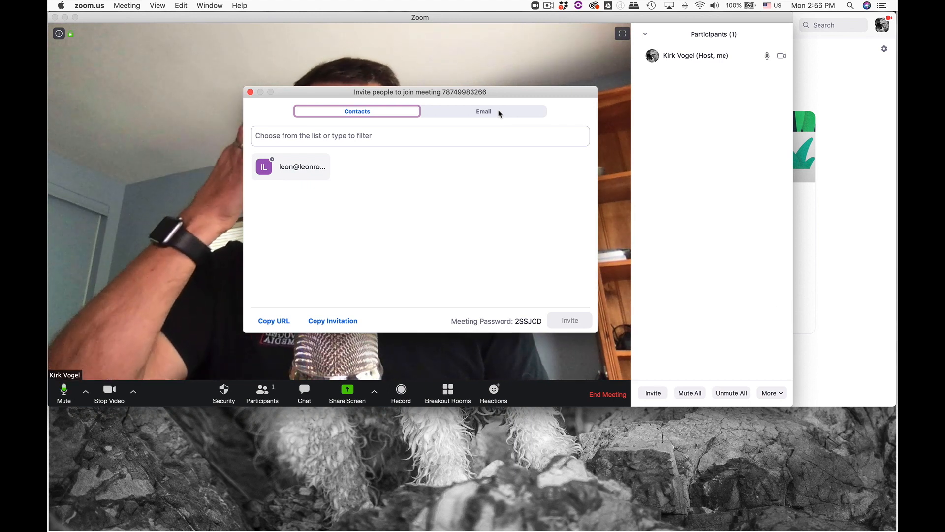
{"action": "left_click", "coordinate": [484, 111]}
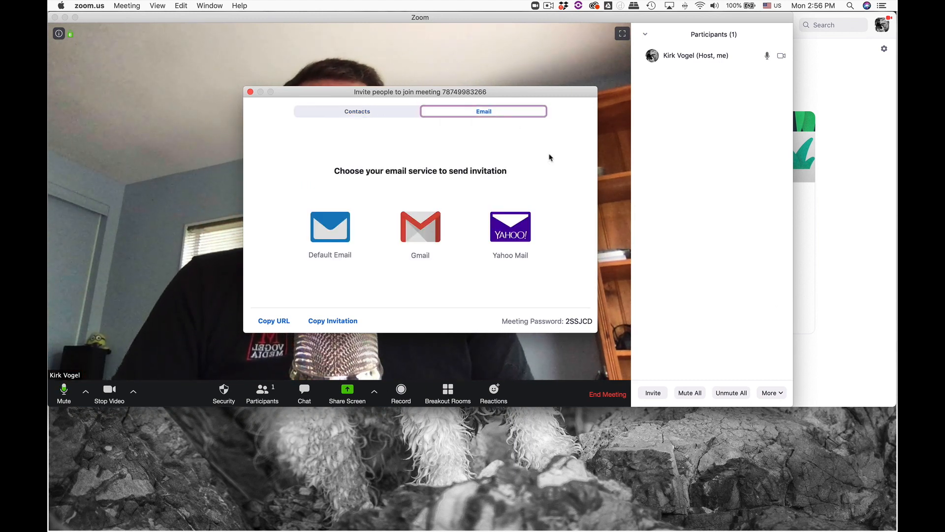
{"action": "mouse_move", "coordinate": [488, 267]}
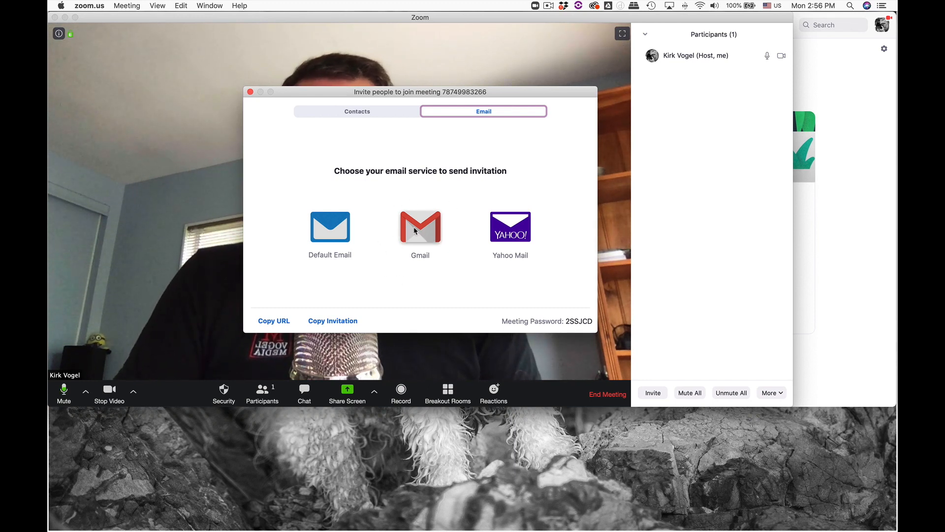
- Send the meeting invitation through Gmail to the recipient 'kirk'
{"action": "left_click", "coordinate": [419, 227]}
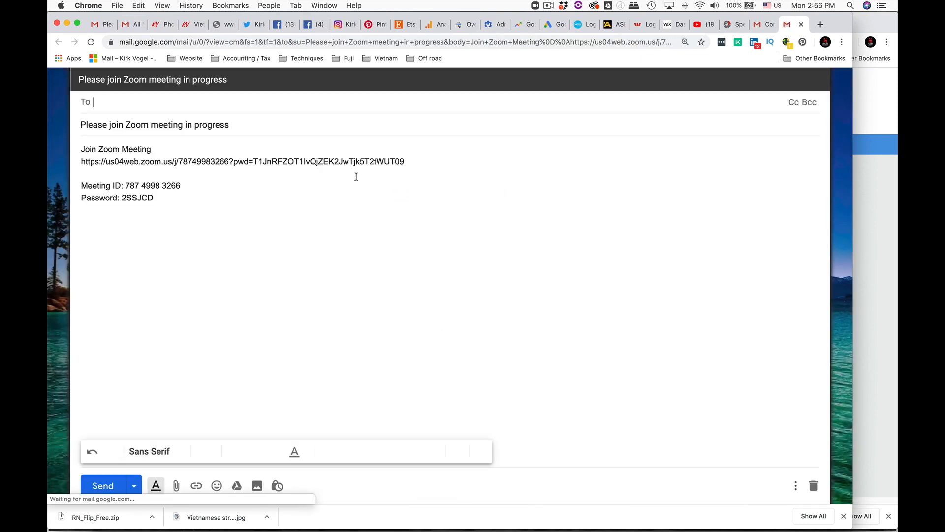
{"action": "left_click", "coordinate": [155, 485]}
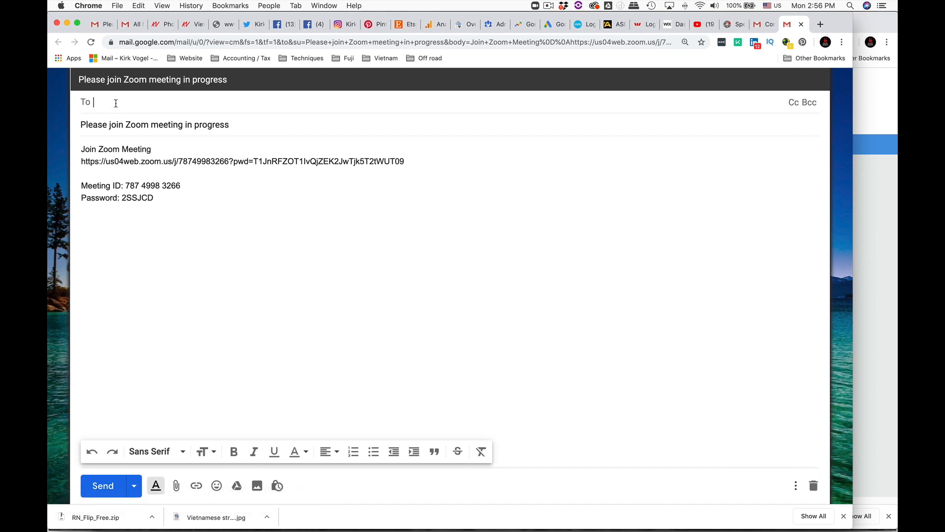
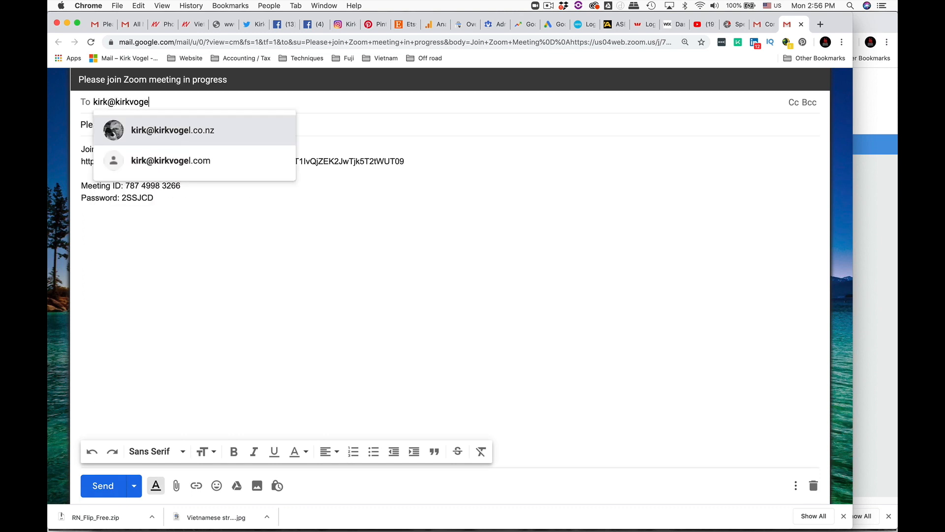
{"action": "left_click", "coordinate": [172, 130]}
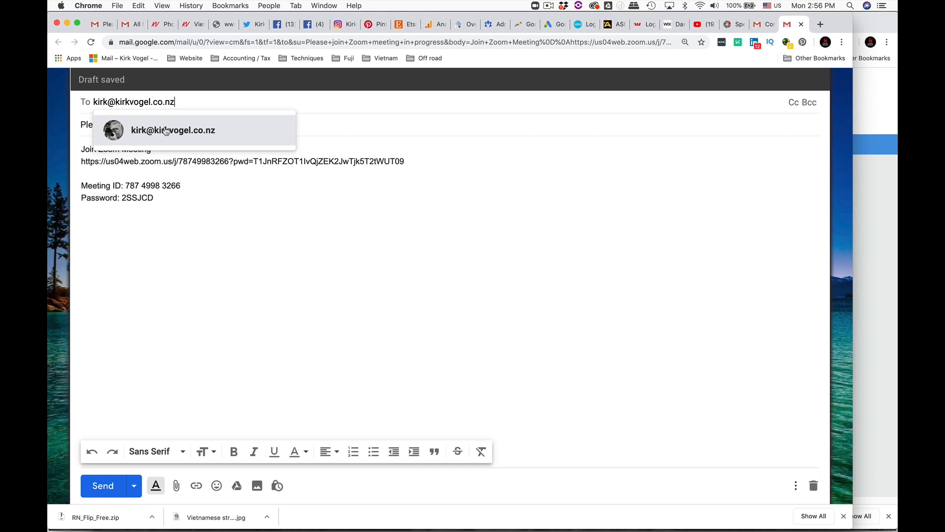
{"action": "left_click", "coordinate": [172, 130]}
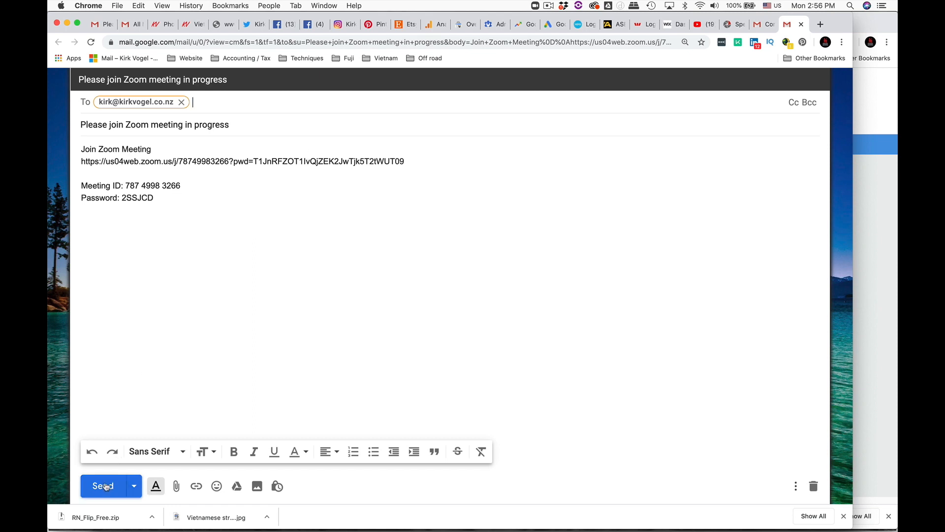
{"action": "left_click", "coordinate": [103, 486]}
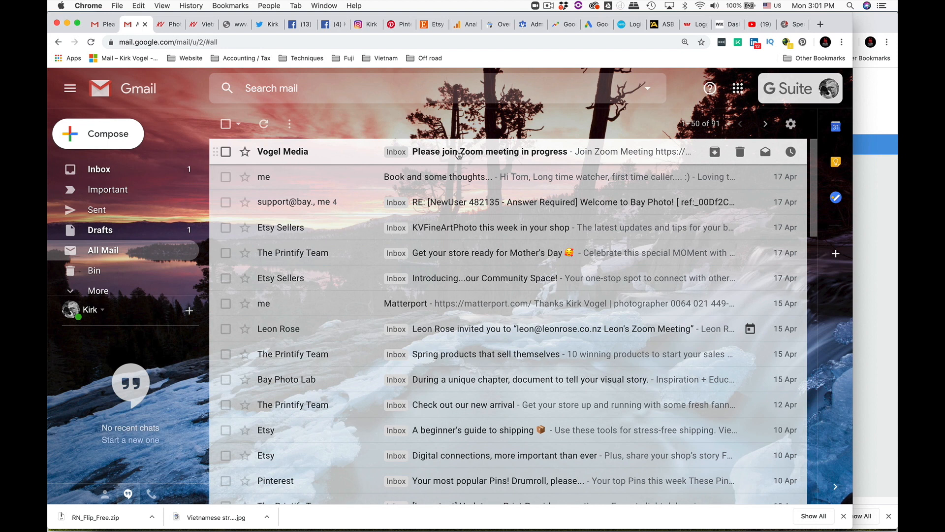
- Follow the received invitation's meeting link from Gmail back into the Zoom meeting
{"action": "left_click", "coordinate": [489, 151]}
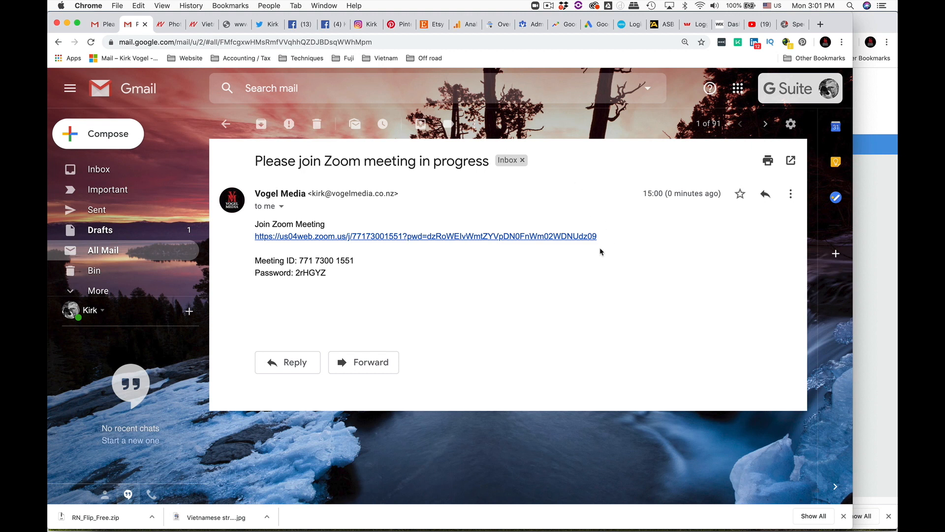
{"action": "mouse_move", "coordinate": [440, 236]}
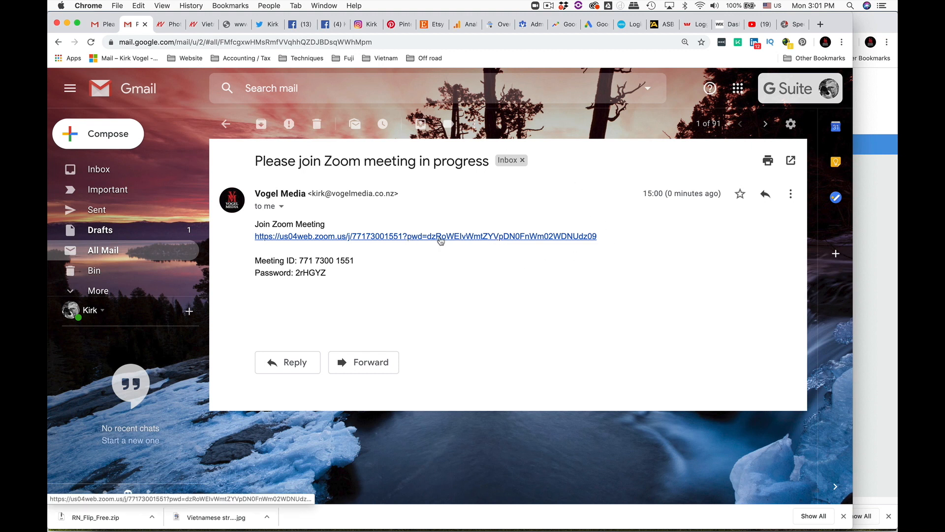
{"action": "left_click", "coordinate": [425, 236]}
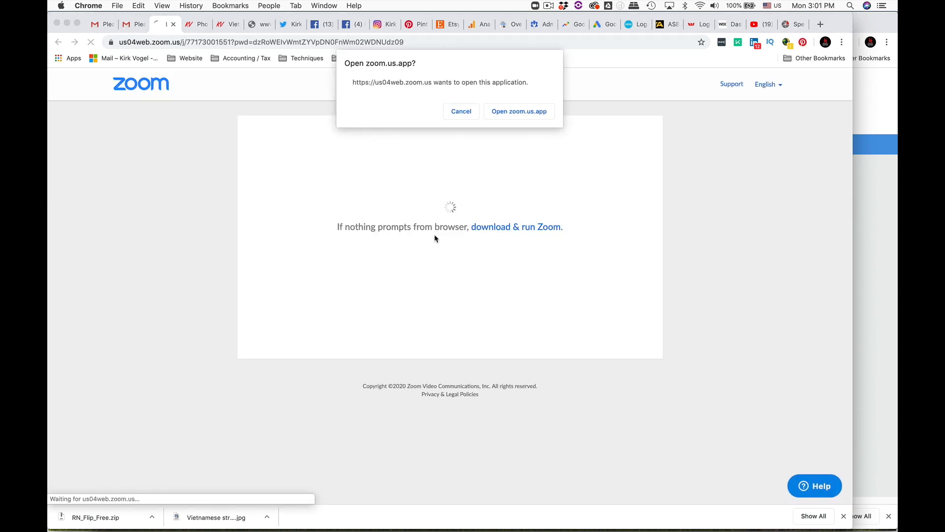
{"action": "left_click", "coordinate": [518, 111]}
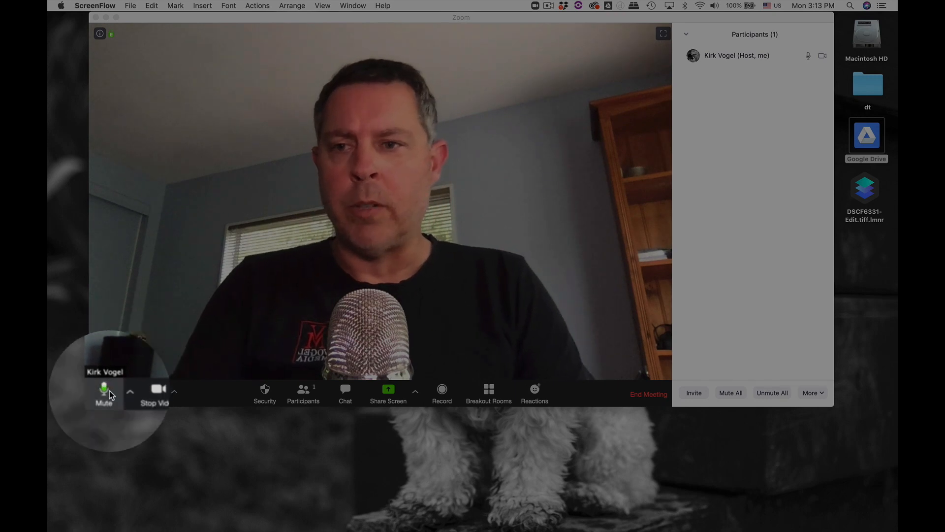
{"action": "left_click", "coordinate": [103, 392]}
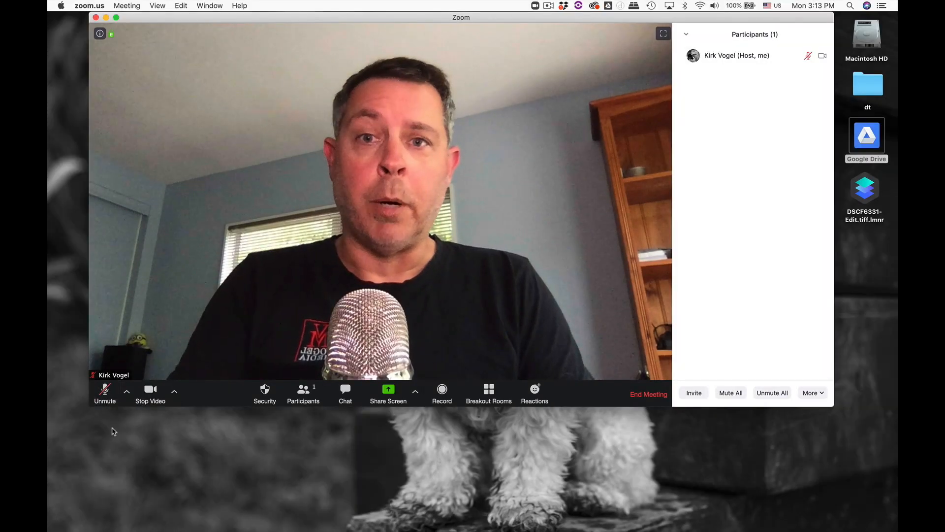
{"action": "left_click", "coordinate": [104, 393]}
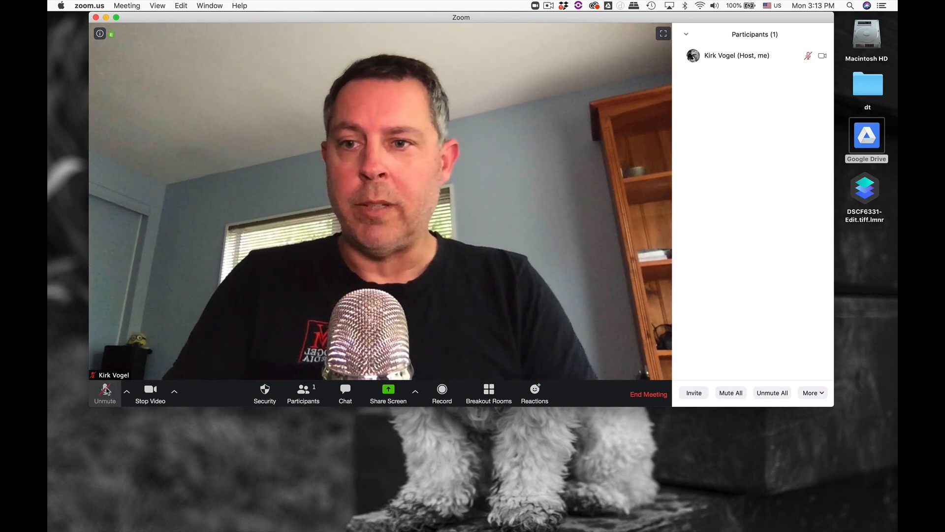
{"action": "left_click", "coordinate": [105, 392]}
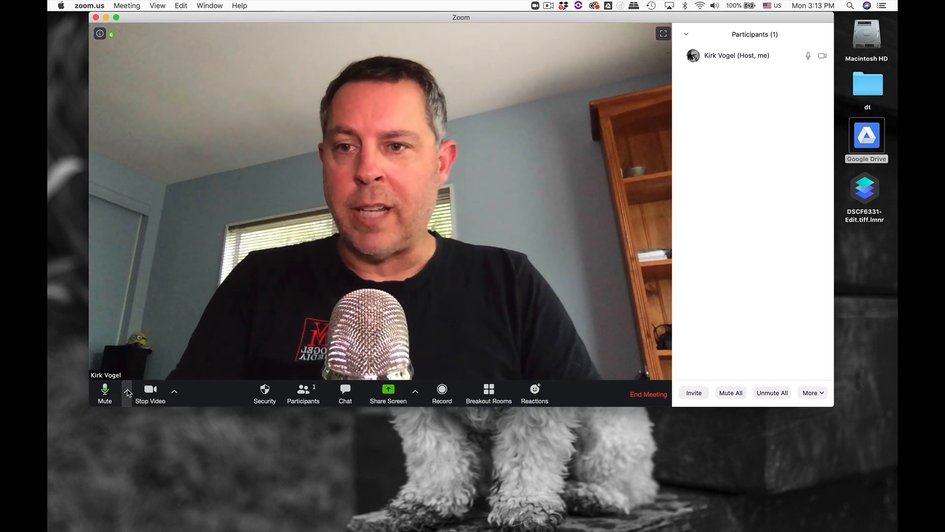
{"action": "left_click", "coordinate": [127, 390]}
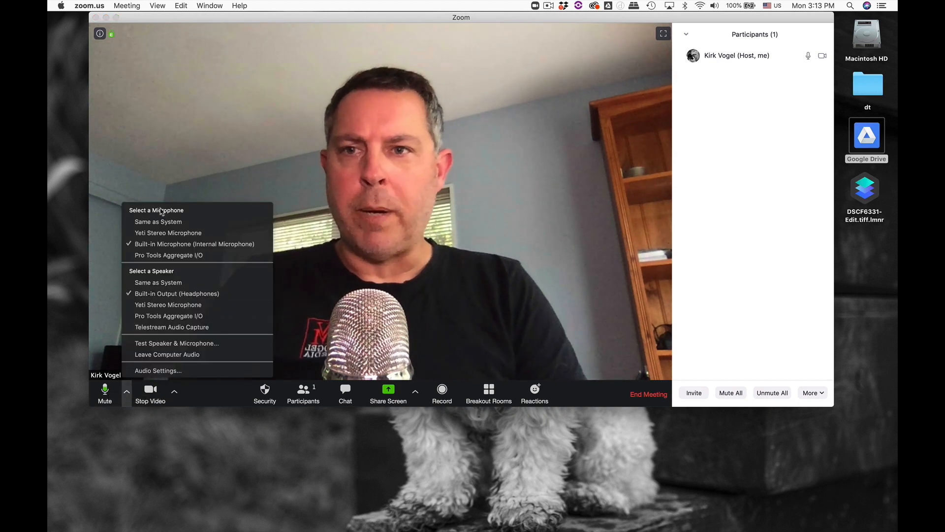
{"action": "mouse_move", "coordinate": [158, 221]}
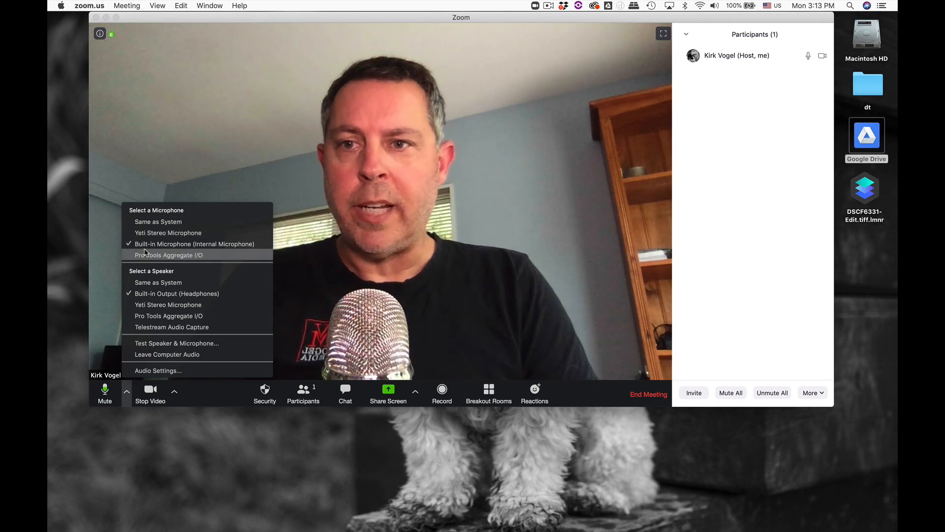
{"action": "mouse_move", "coordinate": [172, 327]}
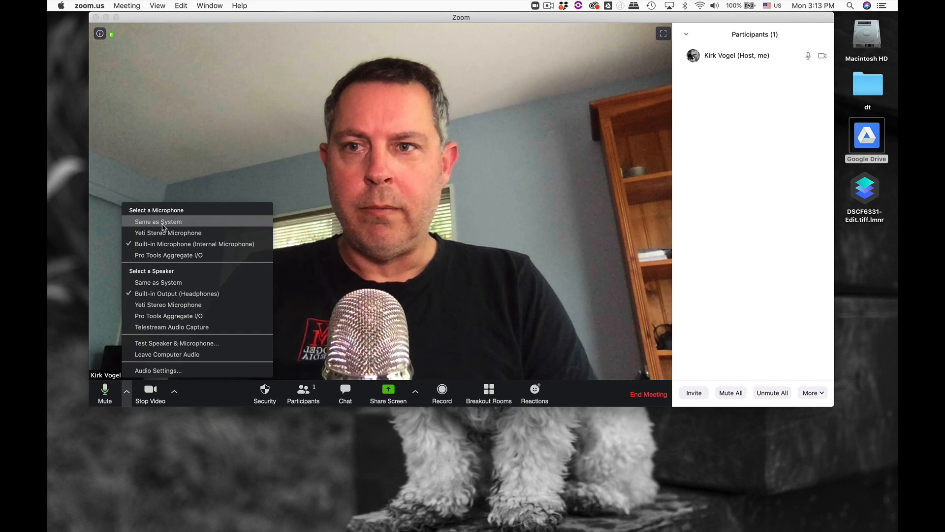
{"action": "mouse_move", "coordinate": [169, 254]}
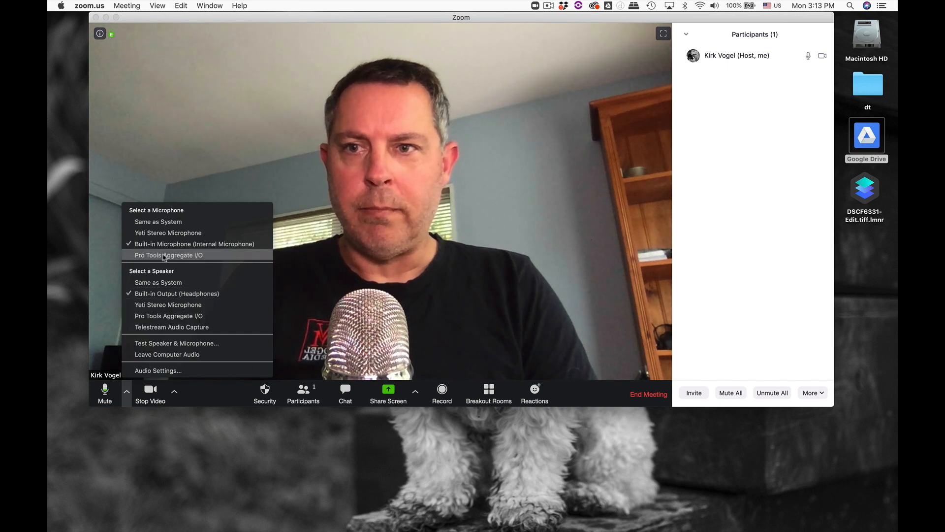
{"action": "mouse_move", "coordinate": [177, 293]}
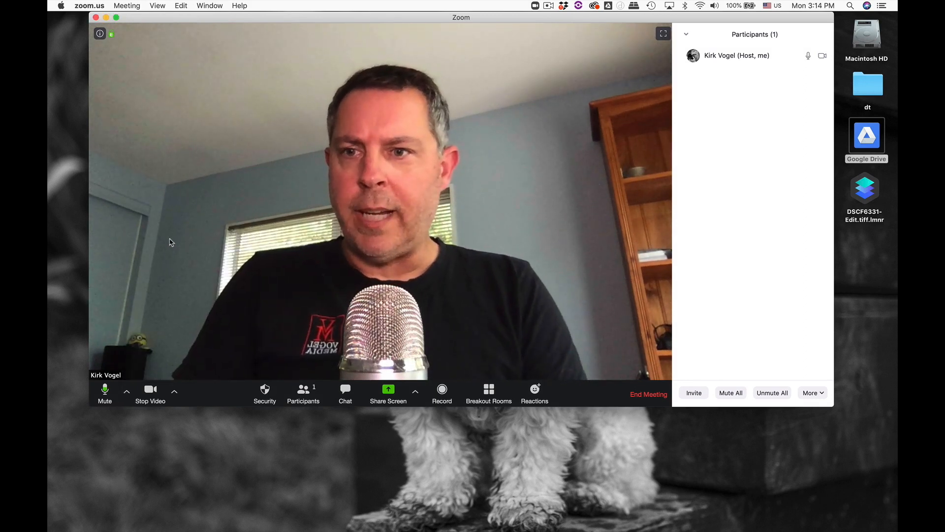
- Show the audio device menu with Yeti Stereo Microphone as microphone and speaker
{"action": "left_click", "coordinate": [127, 391]}
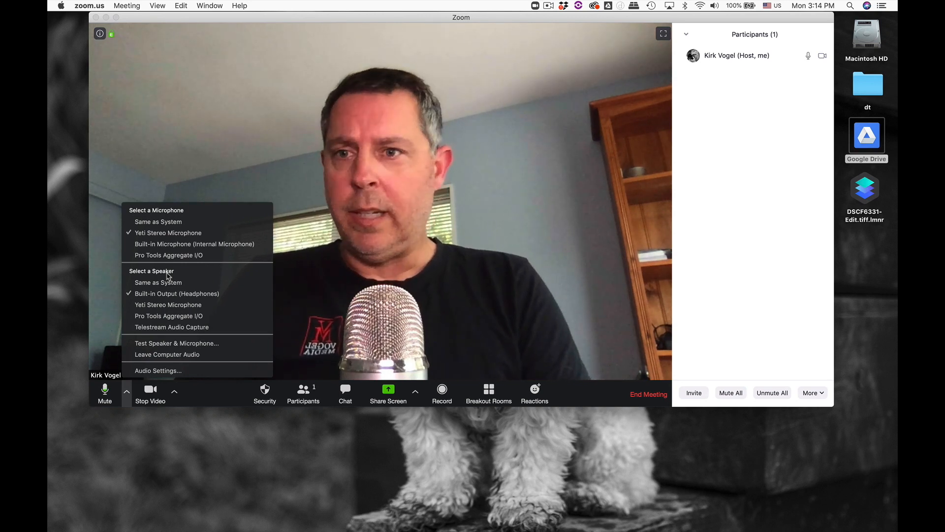
{"action": "mouse_move", "coordinate": [169, 305]}
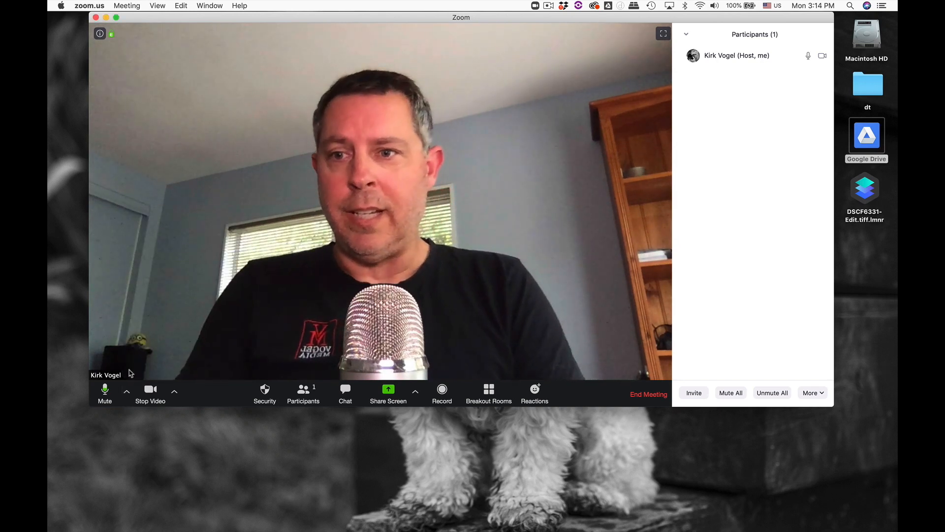
{"action": "left_click", "coordinate": [127, 390]}
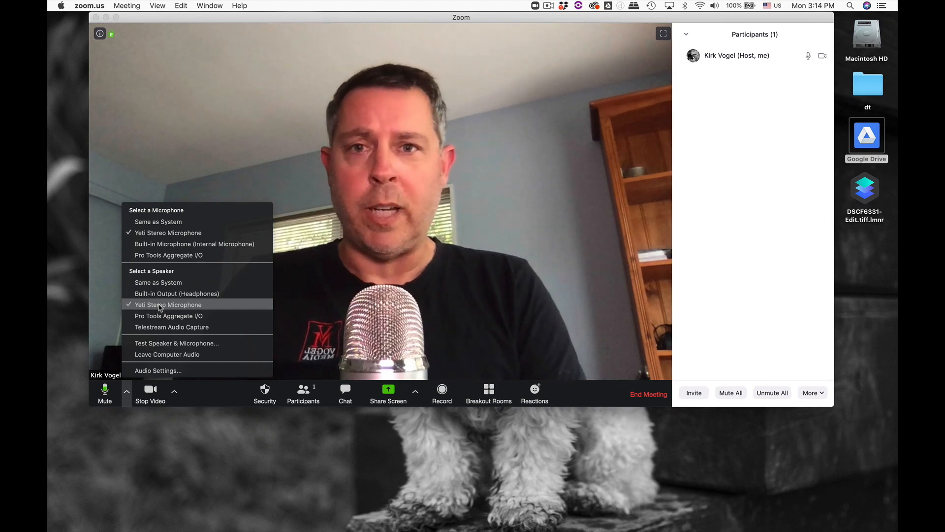
{"action": "mouse_move", "coordinate": [176, 293]}
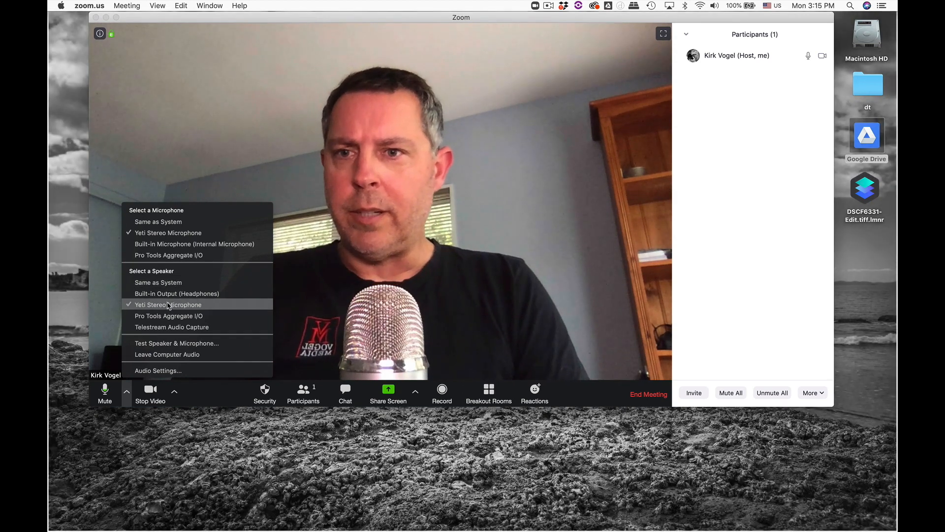
{"action": "mouse_move", "coordinate": [177, 294]}
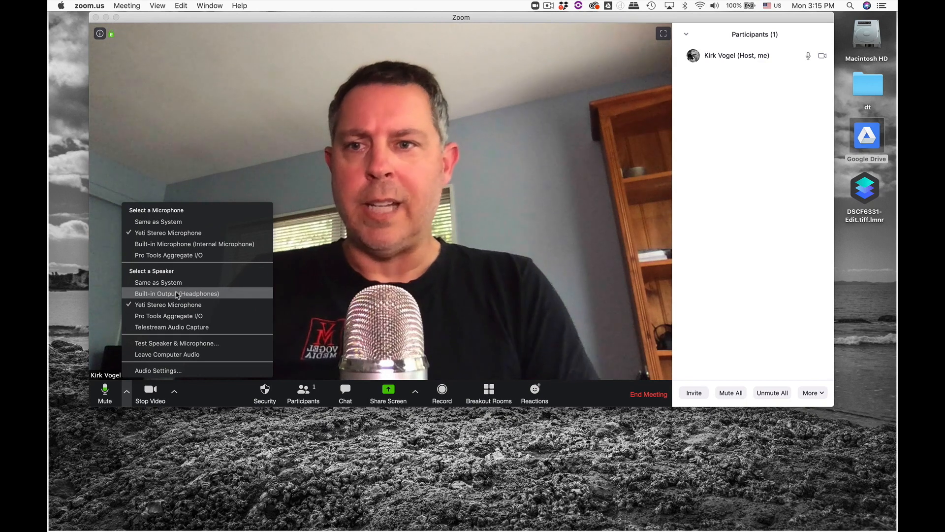
- Mute and unmute the microphone, pick a speaker output, then stop the camera video
{"action": "left_click", "coordinate": [177, 293]}
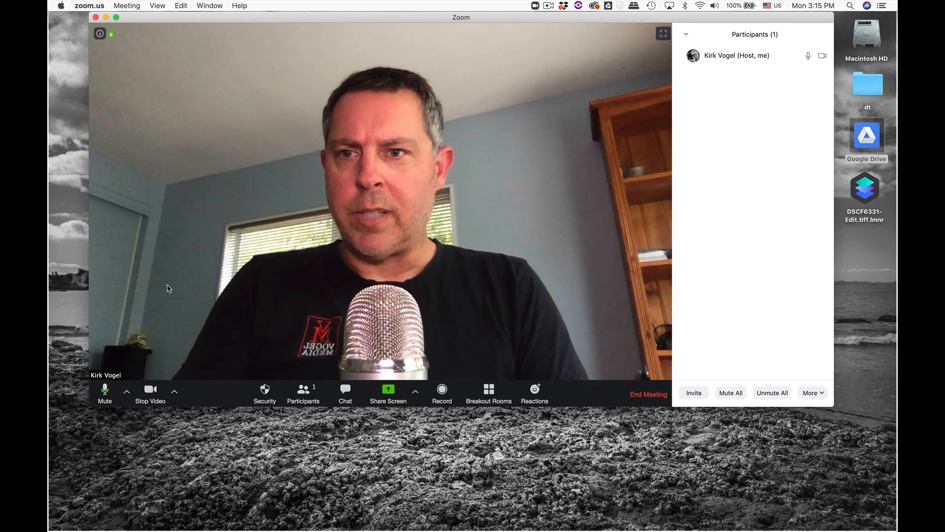
{"action": "left_click", "coordinate": [105, 390]}
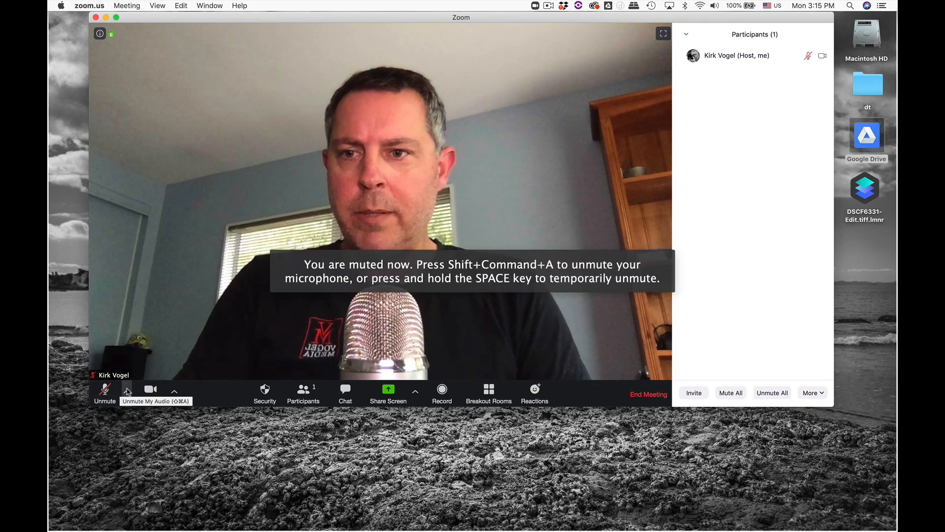
{"action": "left_click", "coordinate": [175, 389]}
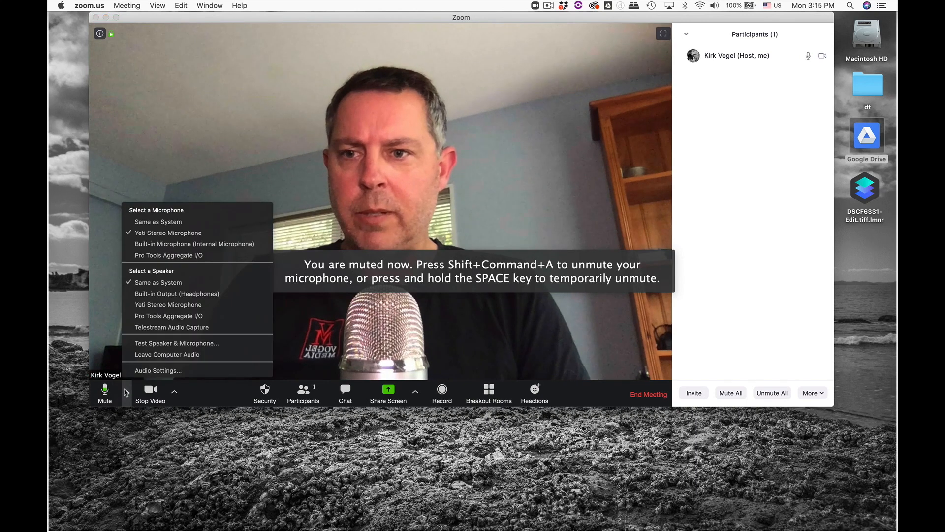
{"action": "mouse_move", "coordinate": [177, 293]}
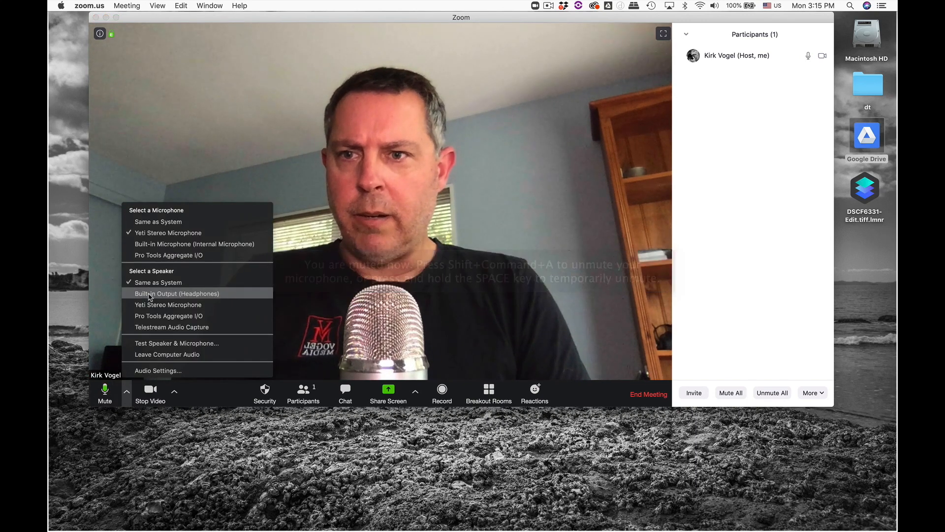
{"action": "left_click", "coordinate": [177, 293]}
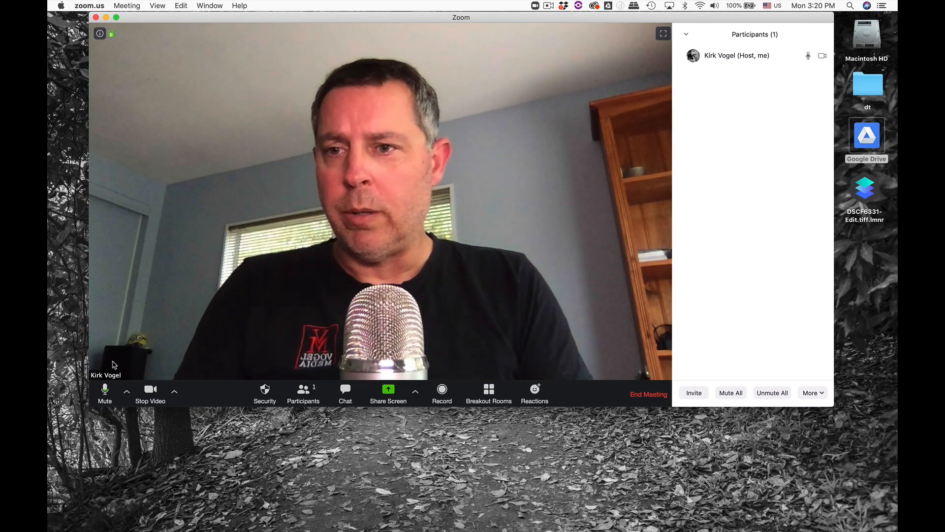
{"action": "mouse_move", "coordinate": [127, 365]}
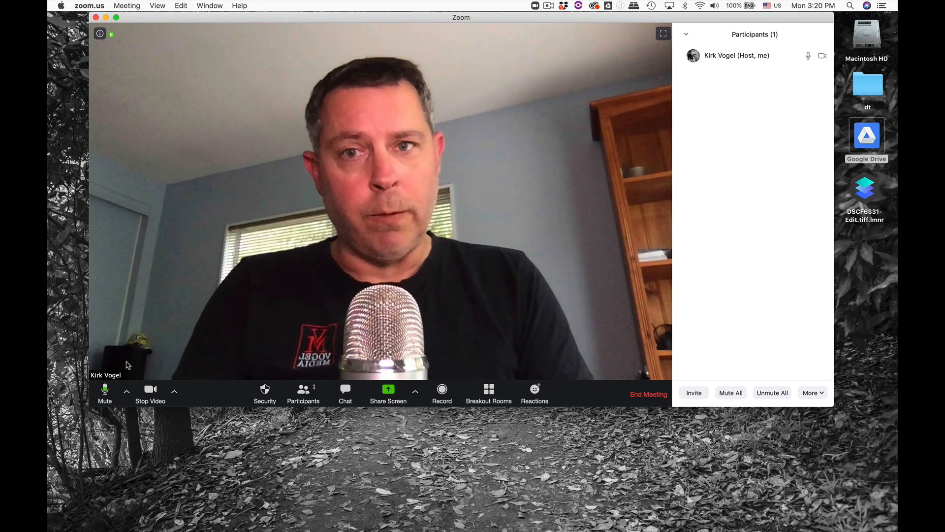
{"action": "mouse_move", "coordinate": [152, 372]}
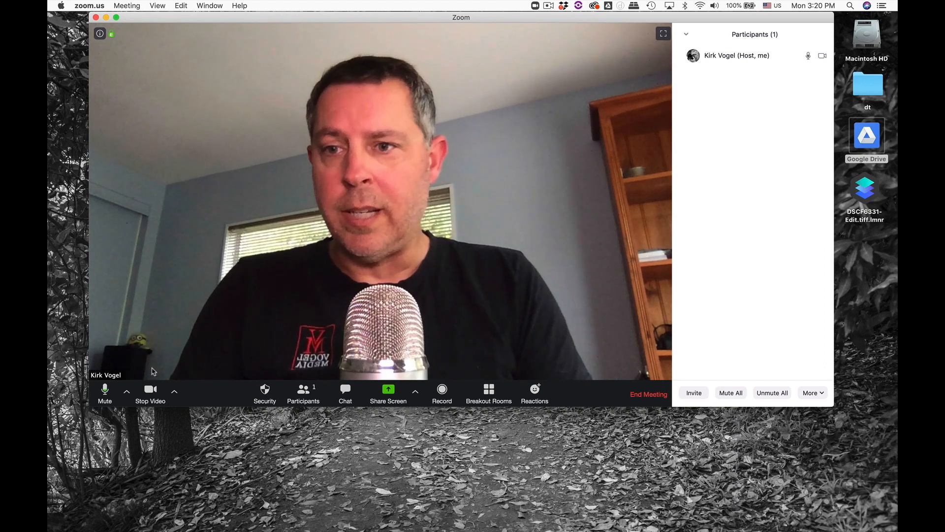
{"action": "mouse_move", "coordinate": [150, 392]}
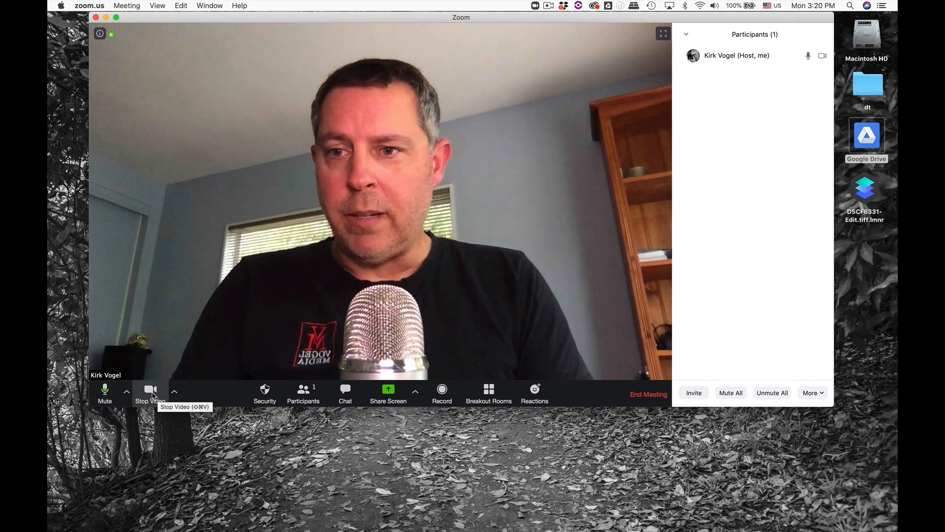
{"action": "left_click", "coordinate": [150, 392]}
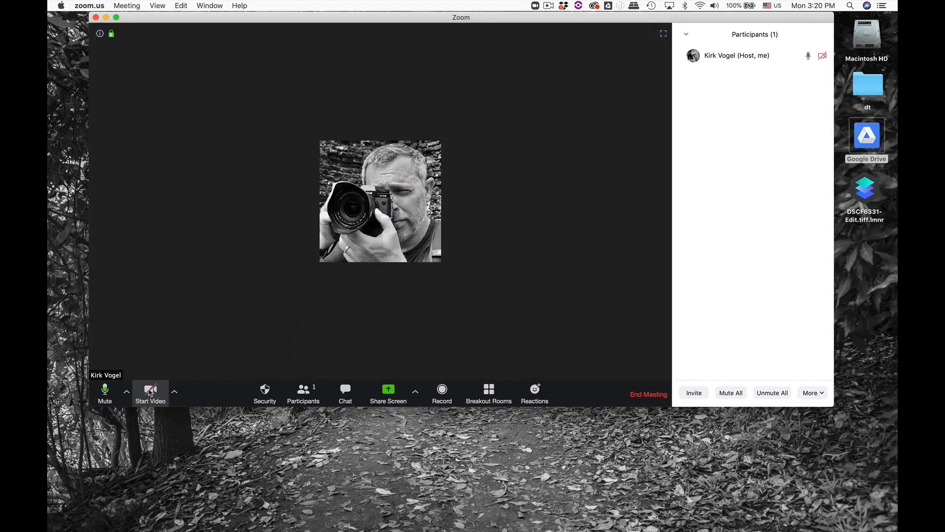
{"action": "mouse_move", "coordinate": [150, 392]}
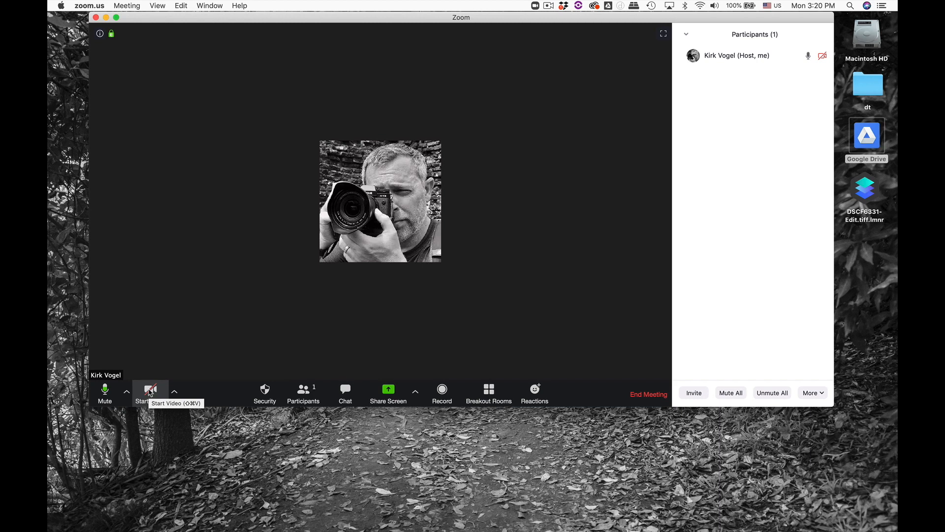
- Toggle the camera off and on several times, ending with live video showing
{"action": "left_click", "coordinate": [150, 390]}
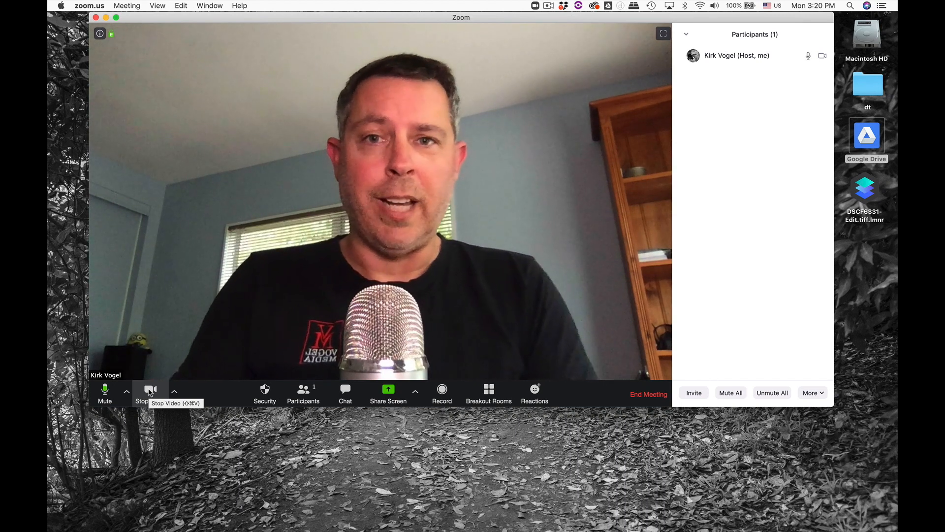
{"action": "left_click", "coordinate": [150, 389]}
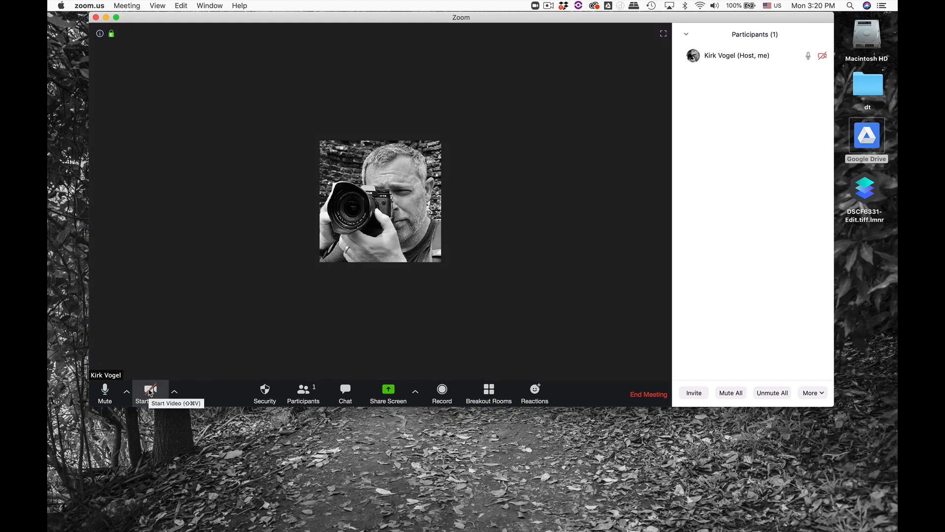
{"action": "left_click", "coordinate": [150, 392]}
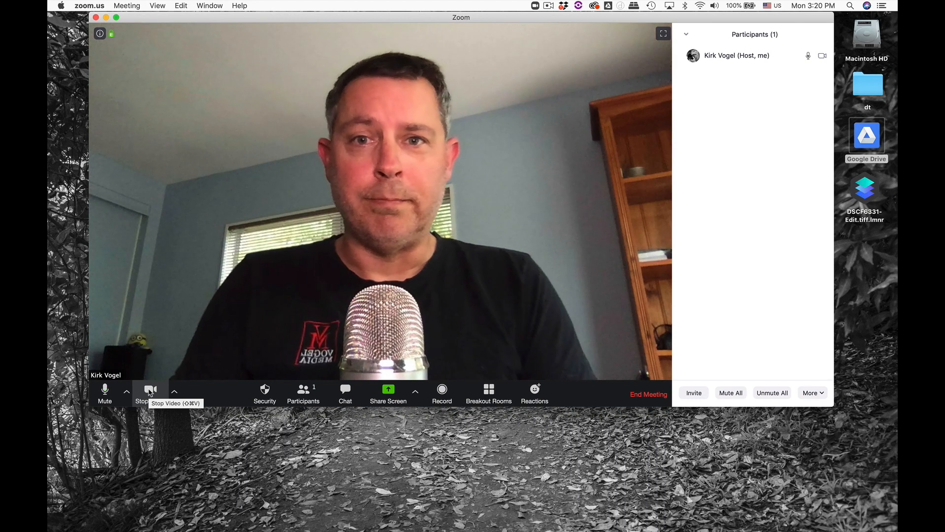
{"action": "left_click", "coordinate": [150, 391]}
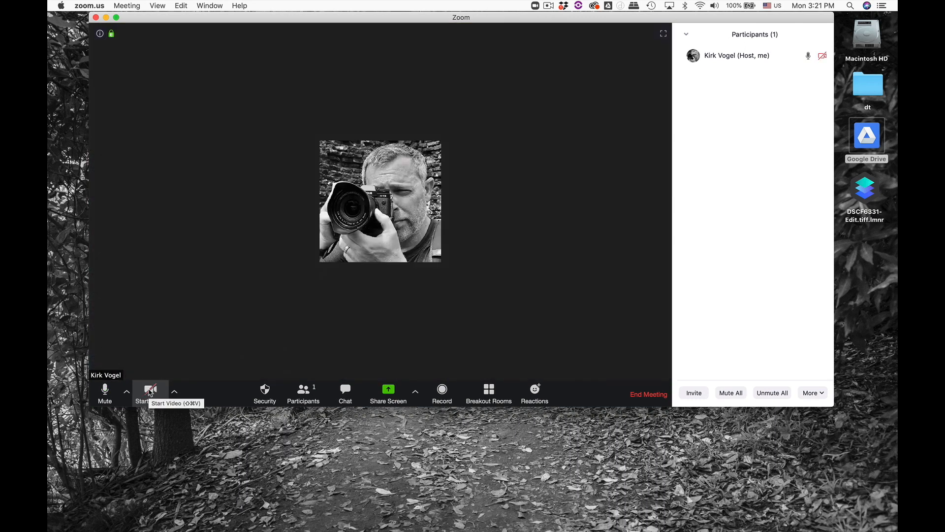
{"action": "left_click", "coordinate": [150, 392]}
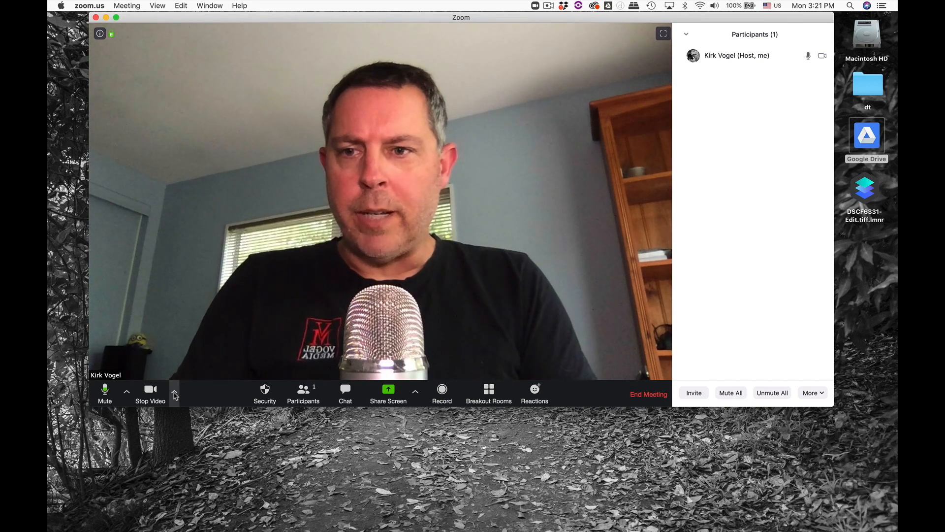
- Bring up Video Settings from the Stop Video caret menu, showing mirroring enabled
{"action": "left_click", "coordinate": [174, 392]}
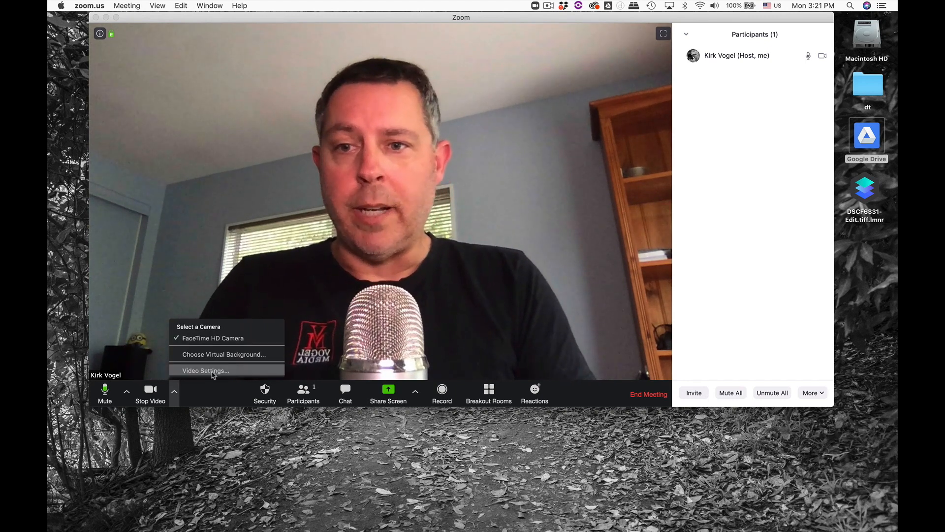
{"action": "left_click", "coordinate": [206, 370]}
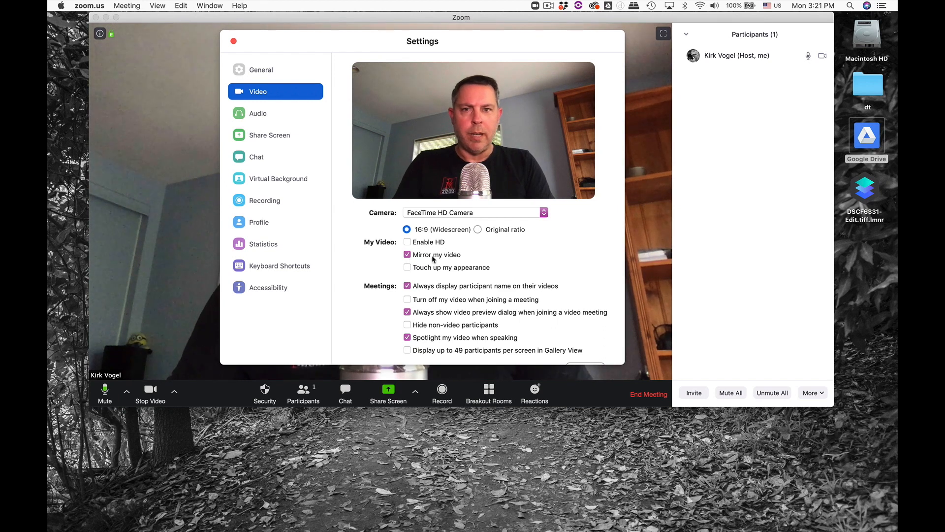
{"action": "left_click", "coordinate": [408, 254]}
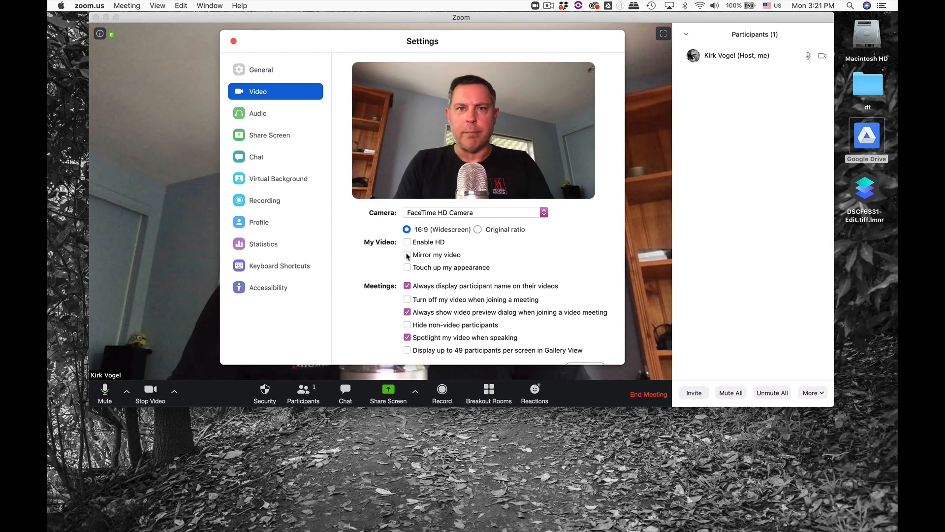
{"action": "left_click", "coordinate": [407, 254]}
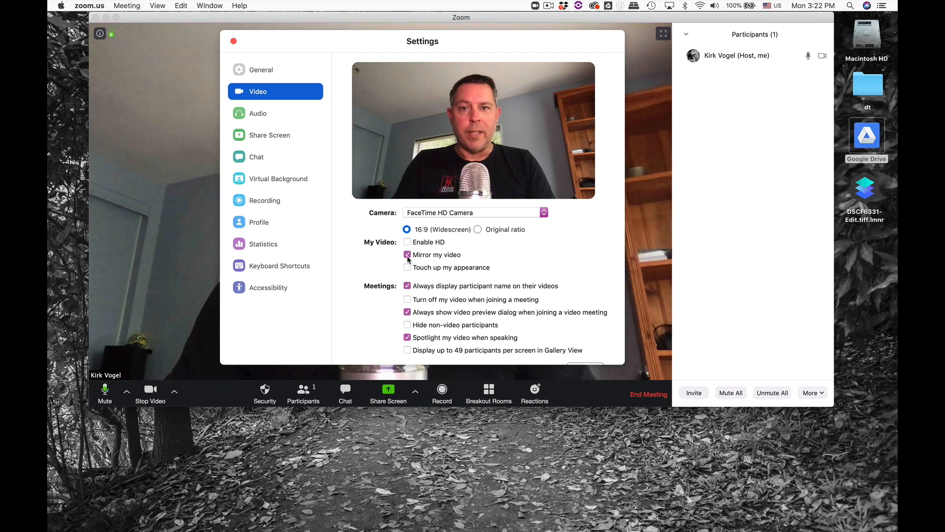
{"action": "left_click", "coordinate": [408, 255]}
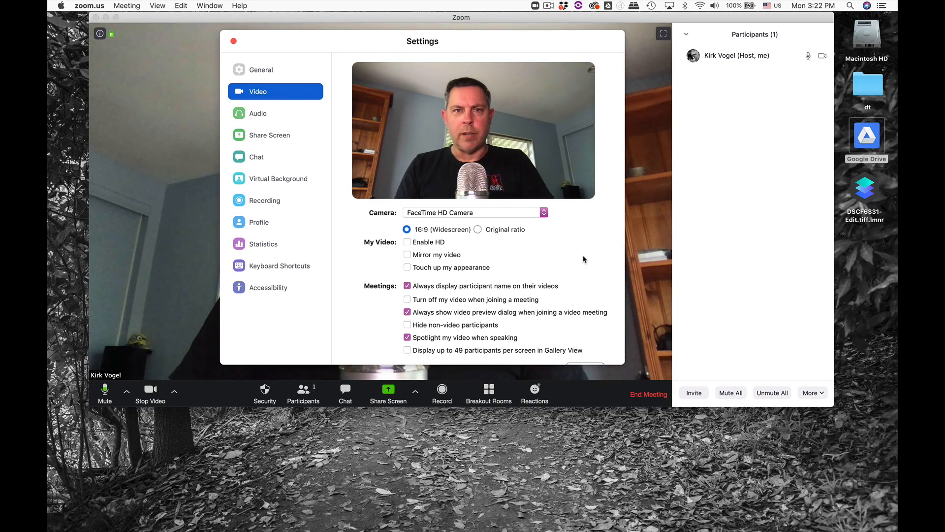
{"action": "left_click", "coordinate": [407, 255]}
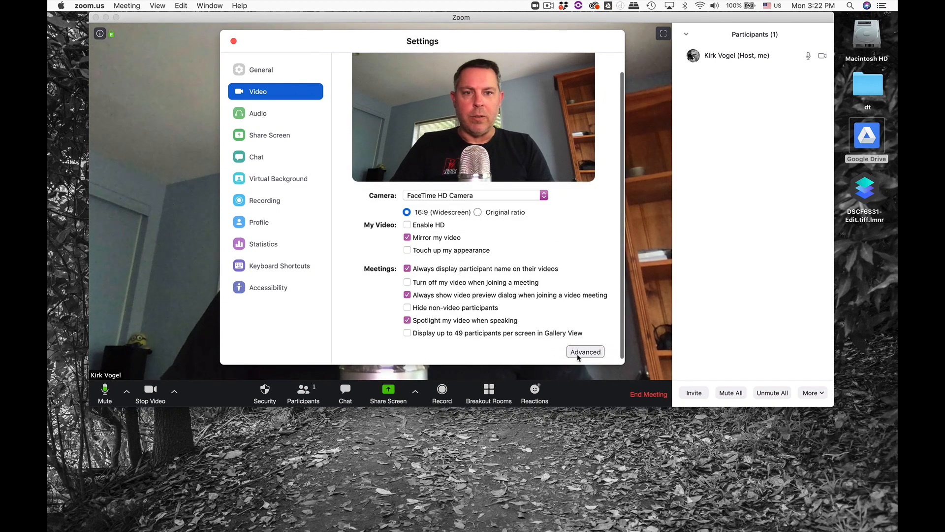
- Show the advanced video options with de-noise off and hardware acceleration on
{"action": "left_click", "coordinate": [584, 351]}
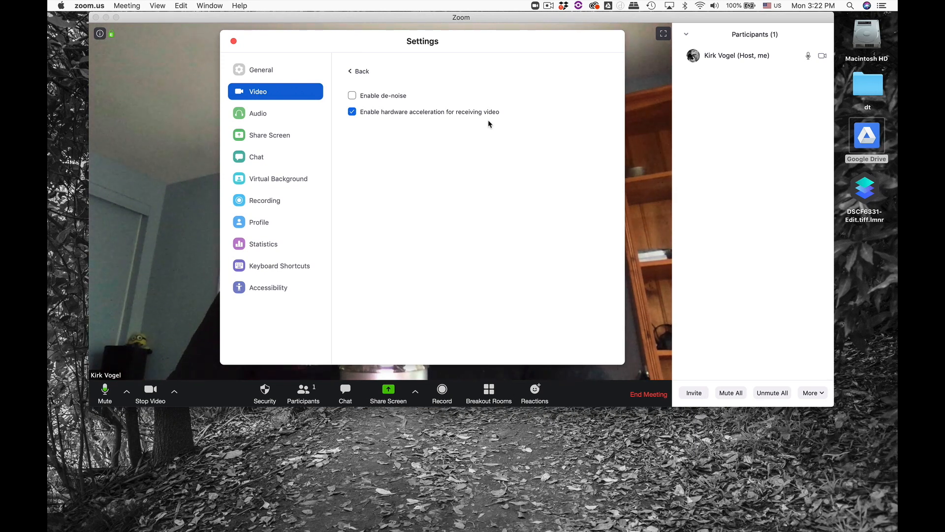
{"action": "mouse_move", "coordinate": [414, 99]}
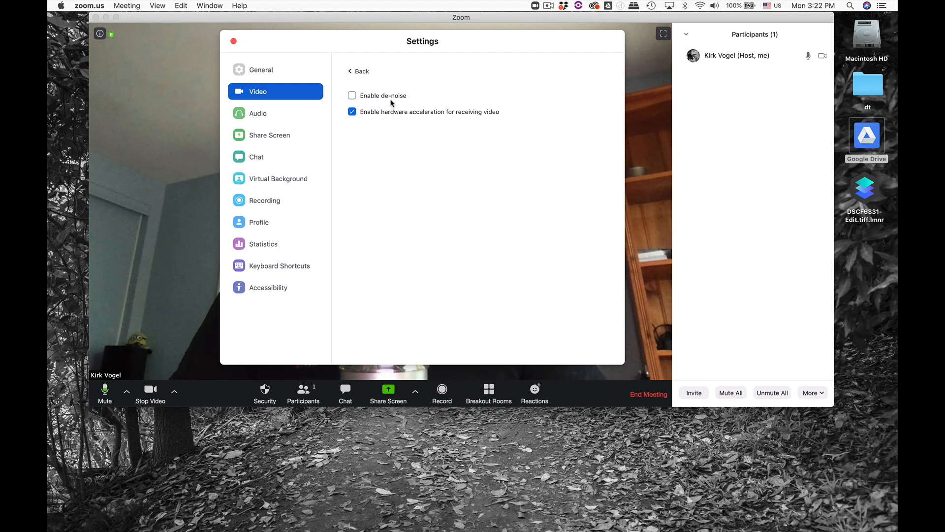
{"action": "mouse_move", "coordinate": [412, 133]}
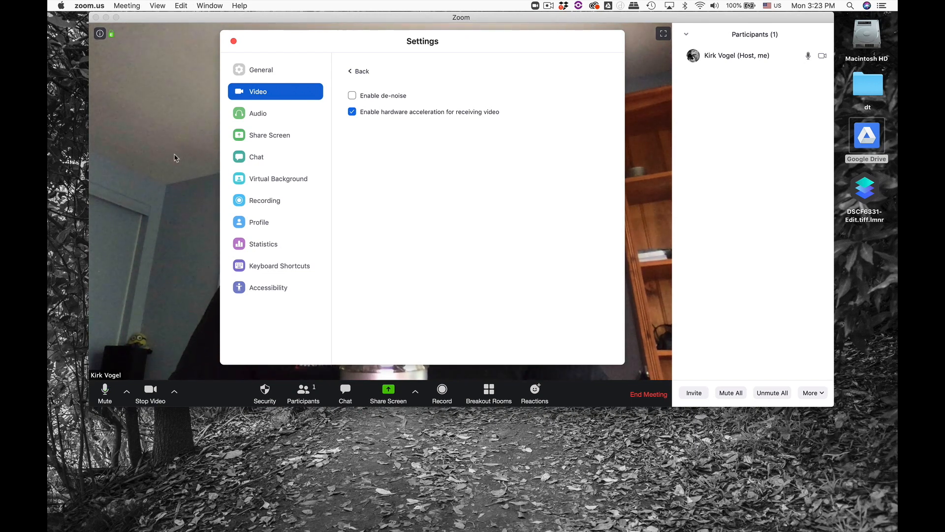
{"action": "mouse_move", "coordinate": [149, 145]}
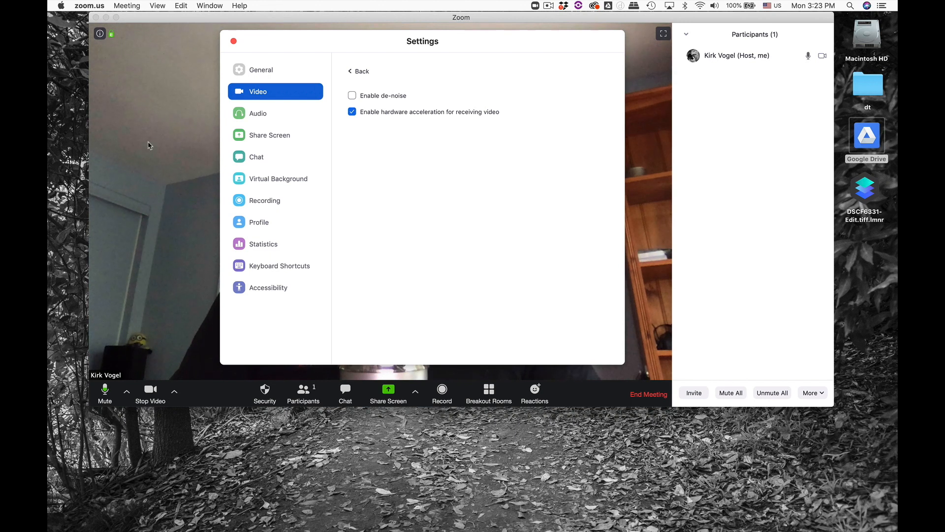
{"action": "mouse_move", "coordinate": [153, 119]}
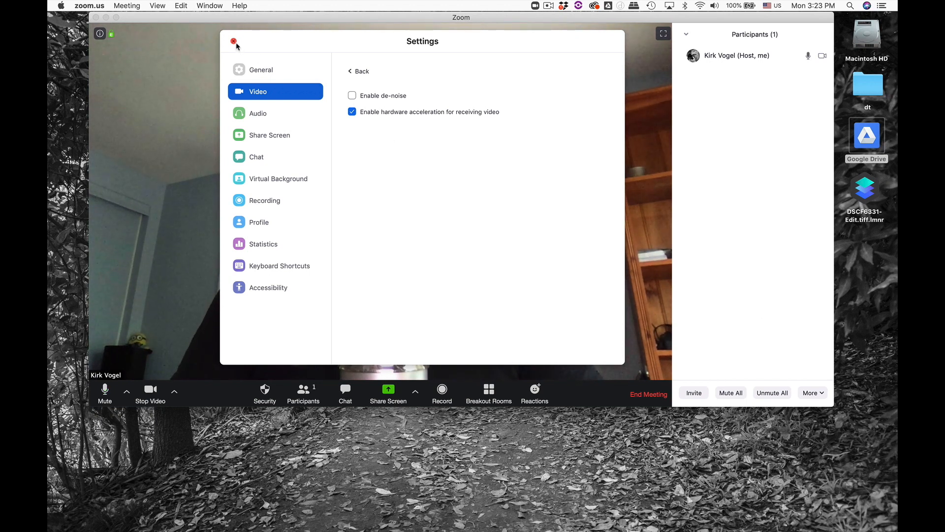
- Close the Settings window to return to the meeting's live video
{"action": "left_click", "coordinate": [233, 41]}
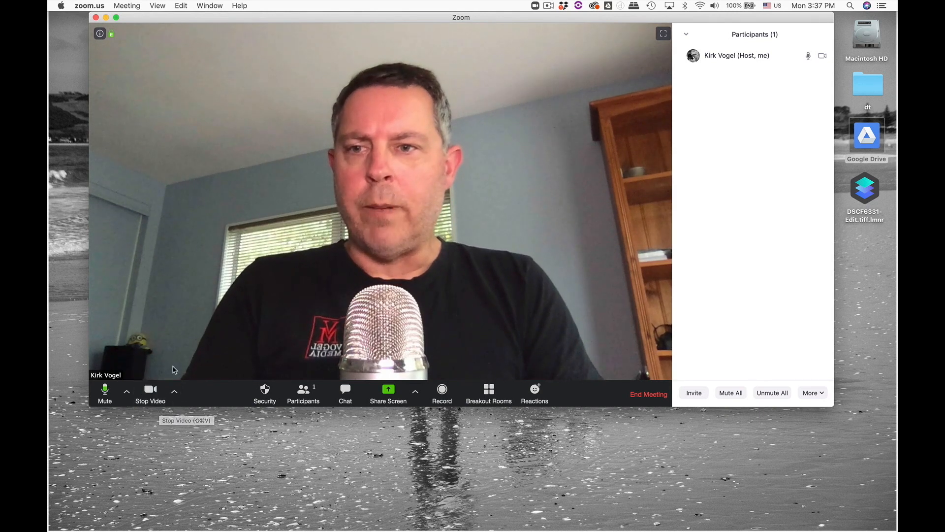
- Try the Golden Gate, Grass and Earth virtual backgrounds on the meeting video
{"action": "left_click", "coordinate": [174, 391]}
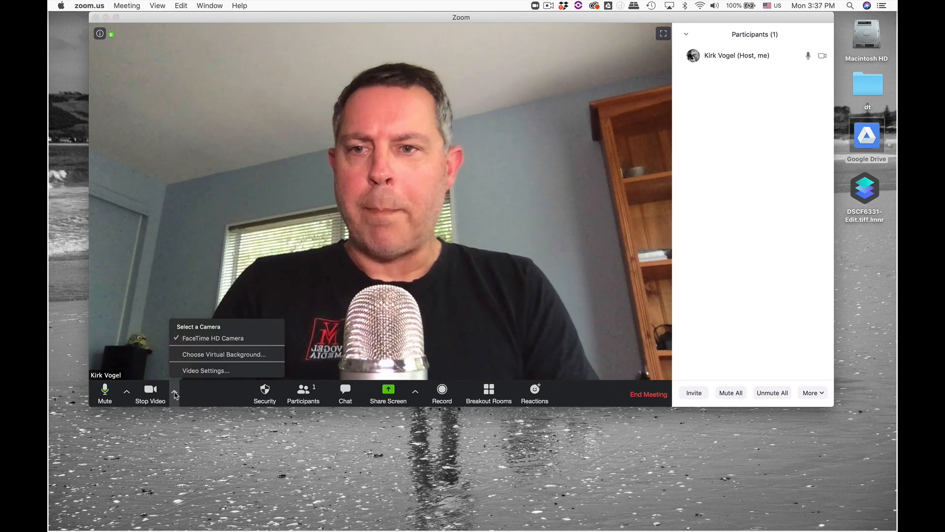
{"action": "mouse_move", "coordinate": [226, 354]}
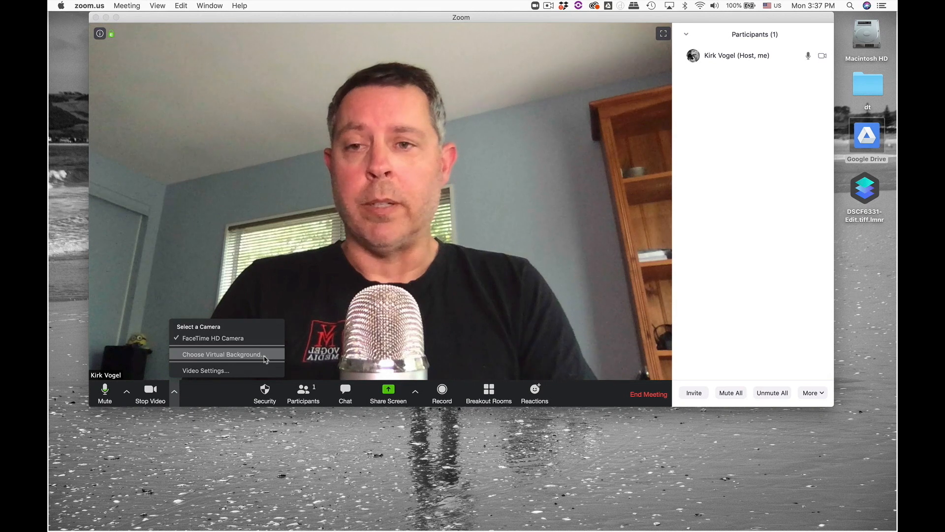
{"action": "left_click", "coordinate": [221, 354]}
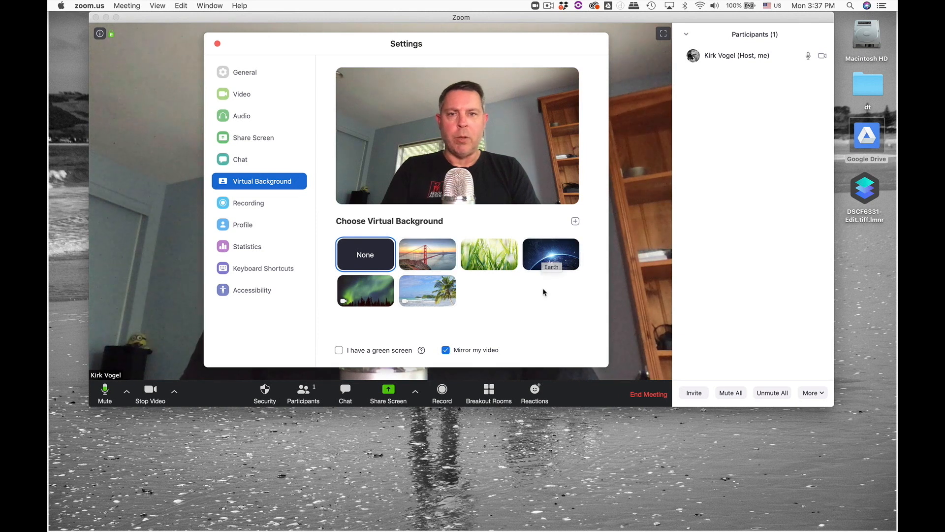
{"action": "mouse_move", "coordinate": [488, 254]}
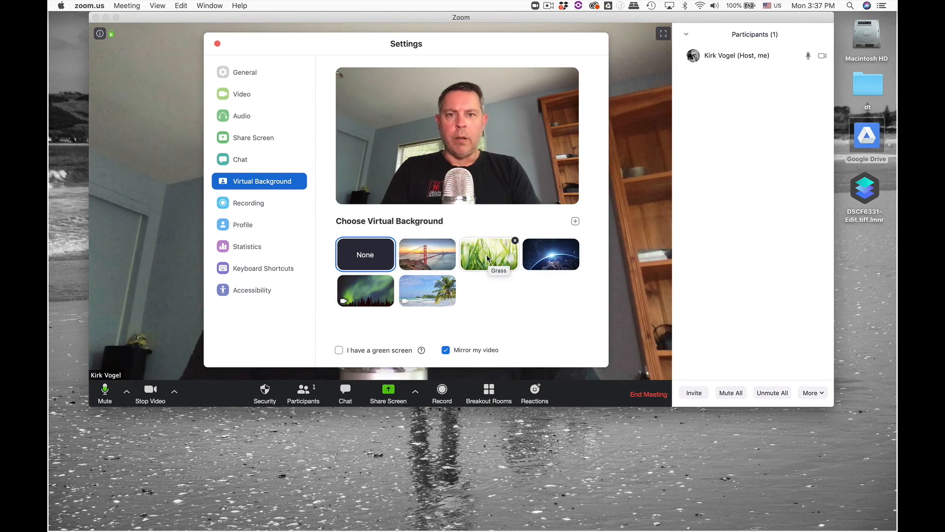
{"action": "left_click", "coordinate": [428, 254]}
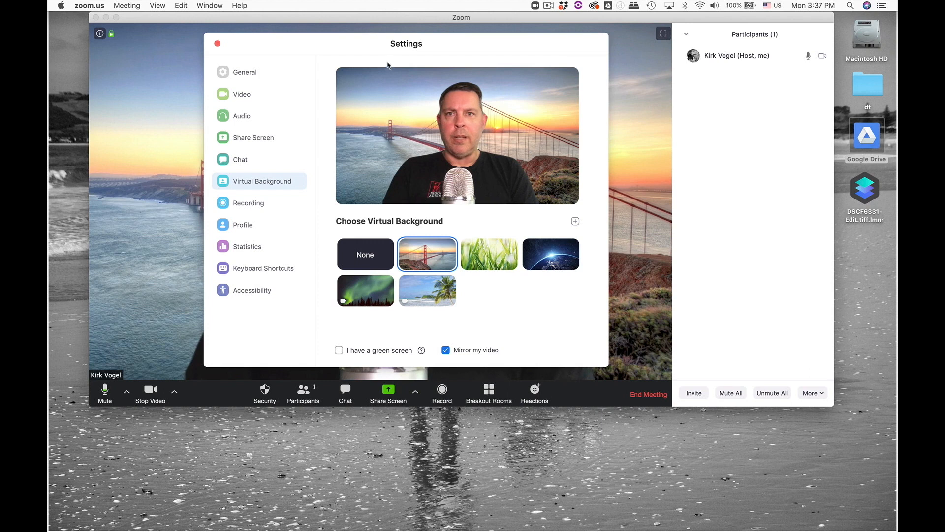
{"action": "left_click_drag", "start_coordinate": [406, 43], "coordinate": [664, 192]}
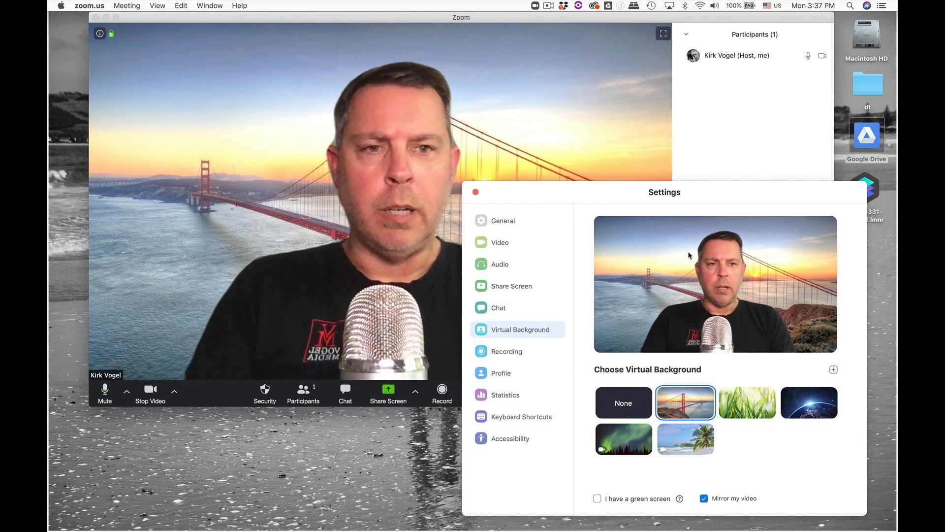
{"action": "left_click", "coordinate": [747, 402]}
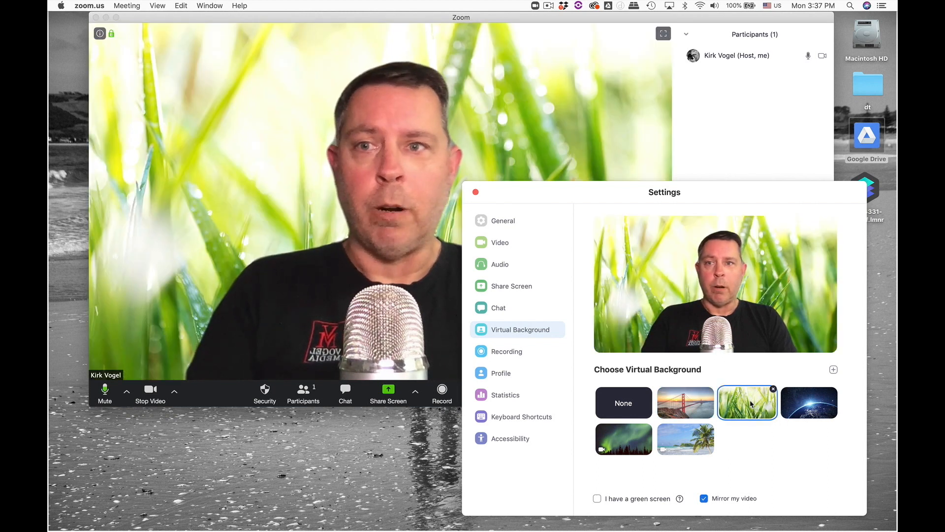
{"action": "left_click", "coordinate": [809, 402]}
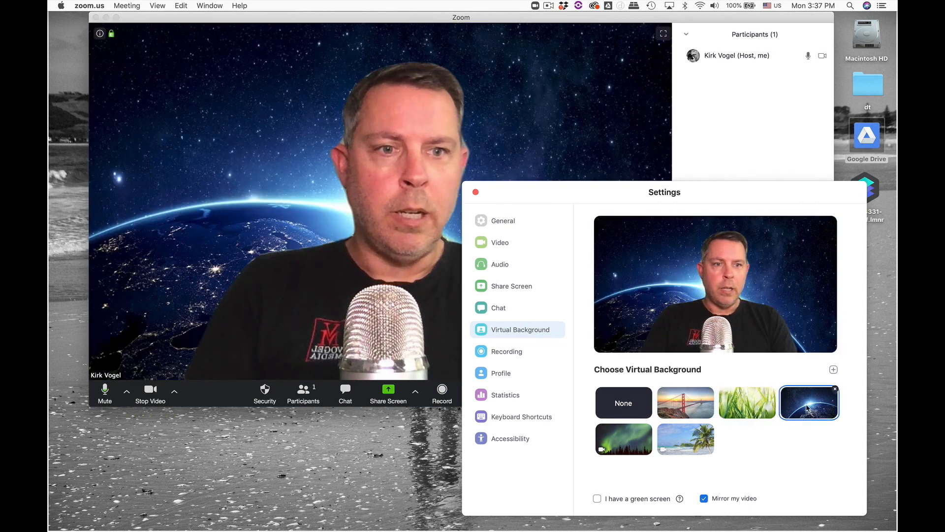
- Try Northern Lights, then apply the palm-tree beach virtual background
{"action": "left_click_drag", "start_coordinate": [663, 191], "coordinate": [712, 441]}
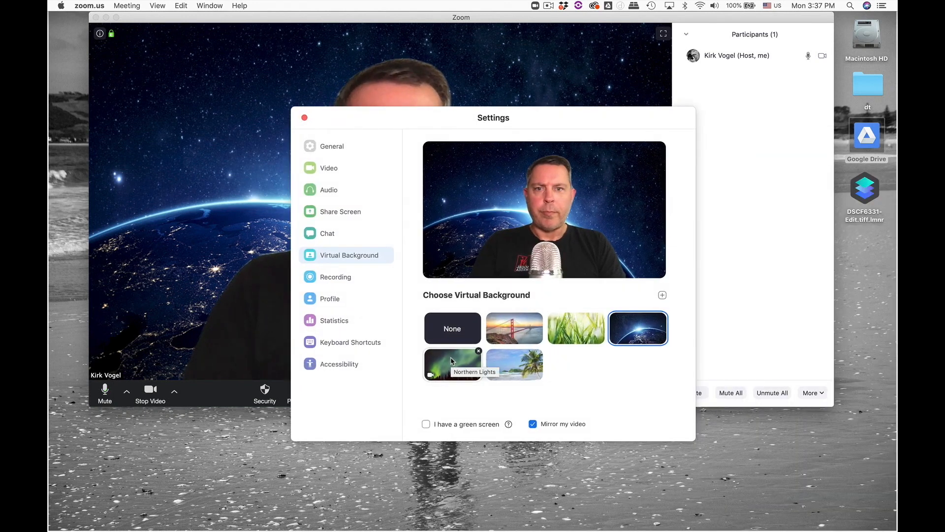
{"action": "left_click", "coordinate": [451, 363]}
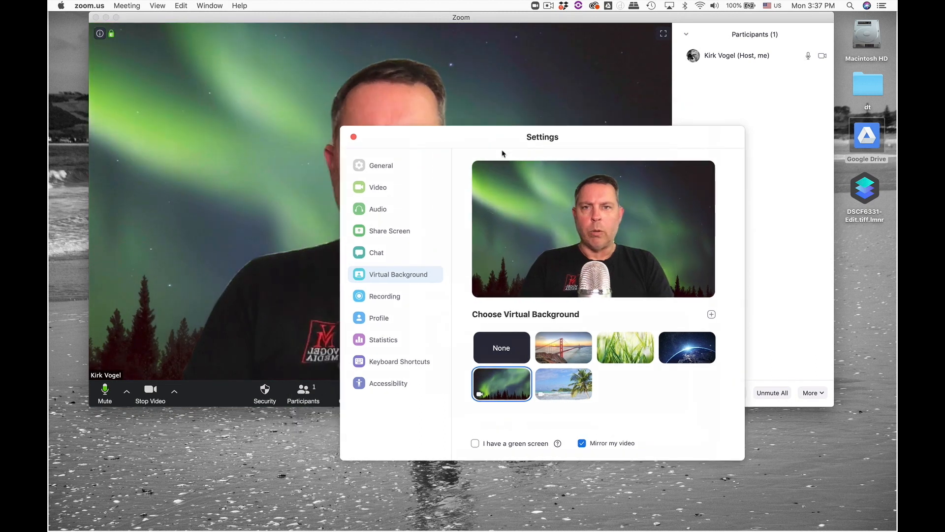
{"action": "left_click_drag", "start_coordinate": [543, 137], "coordinate": [688, 246]}
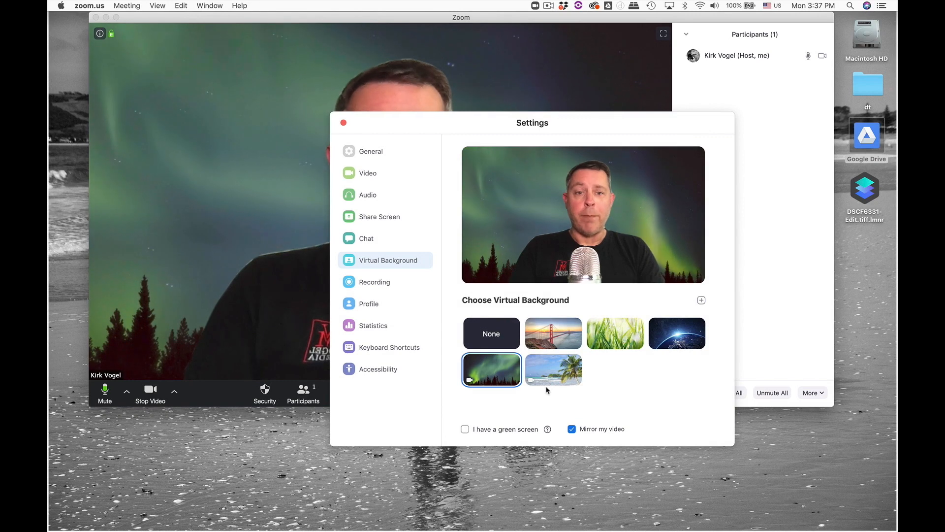
{"action": "left_click", "coordinate": [552, 370]}
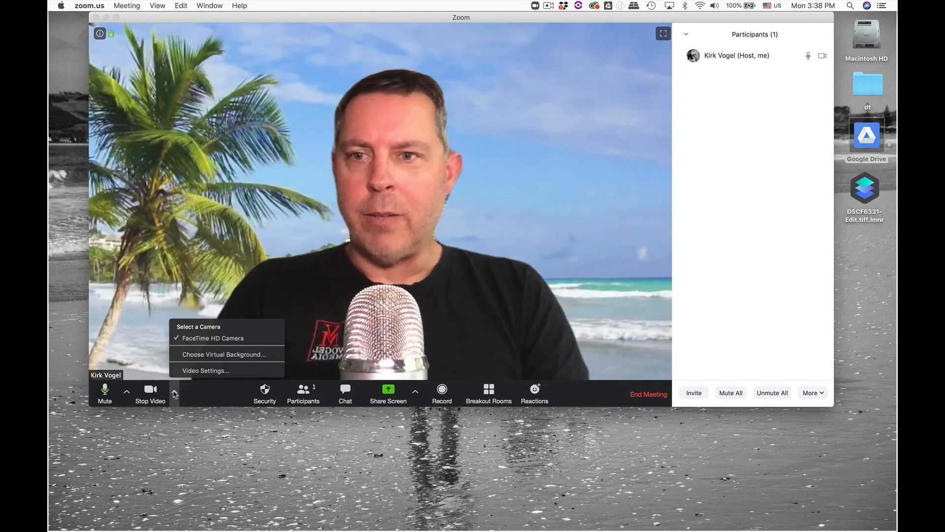
- Add the photo _MG_8841.2.jpg as a custom virtual background and apply it
{"action": "left_click", "coordinate": [223, 354]}
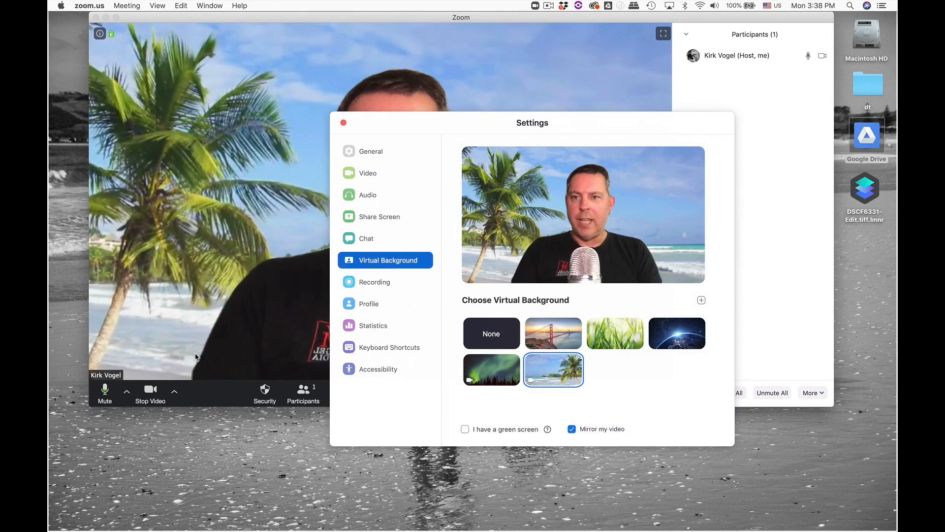
{"action": "mouse_move", "coordinate": [552, 370]}
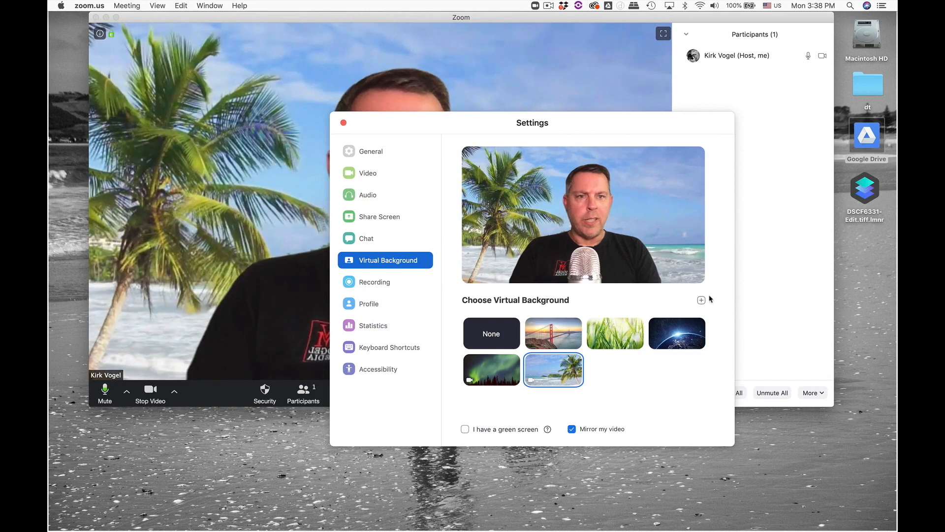
{"action": "left_click", "coordinate": [701, 300]}
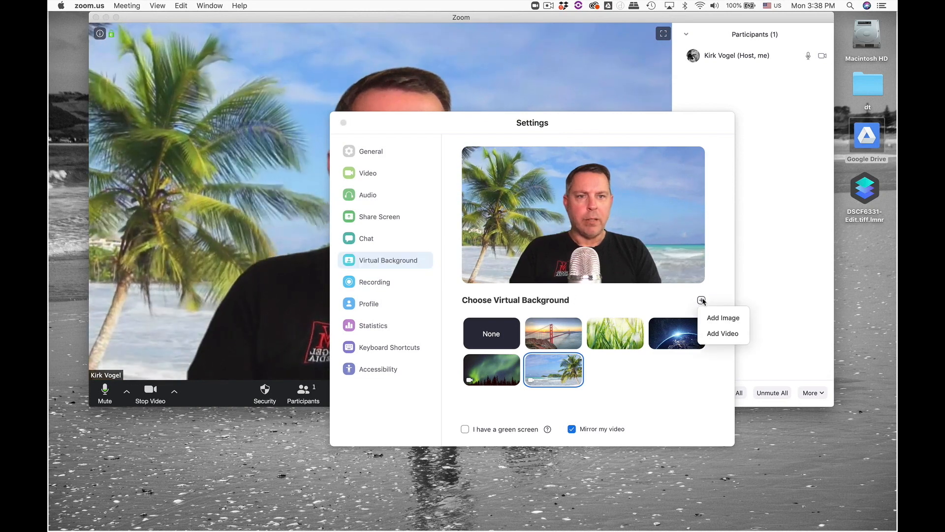
{"action": "mouse_move", "coordinate": [722, 317]}
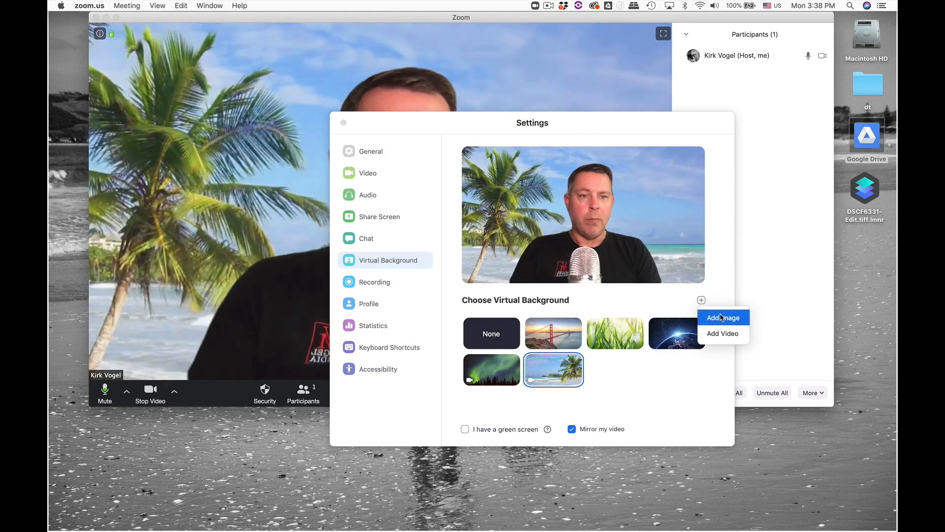
{"action": "left_click", "coordinate": [723, 317]}
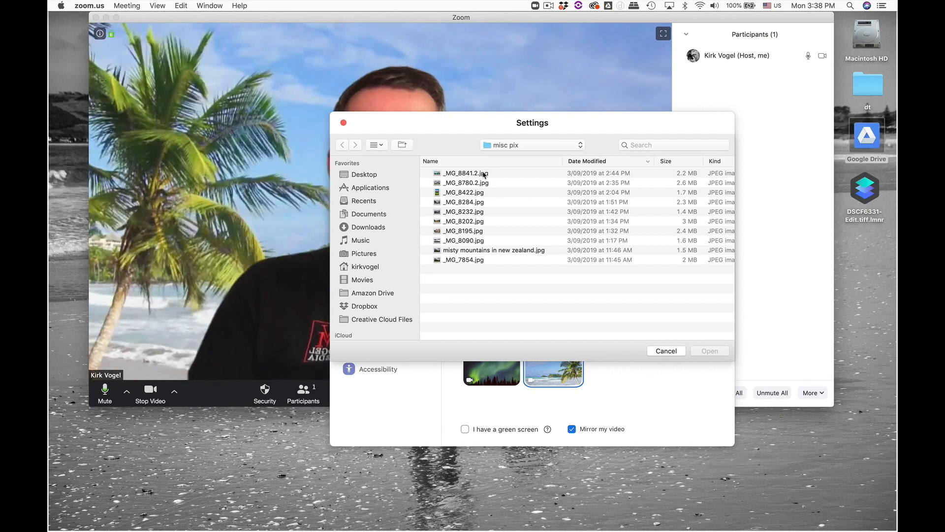
{"action": "left_click", "coordinate": [465, 173]}
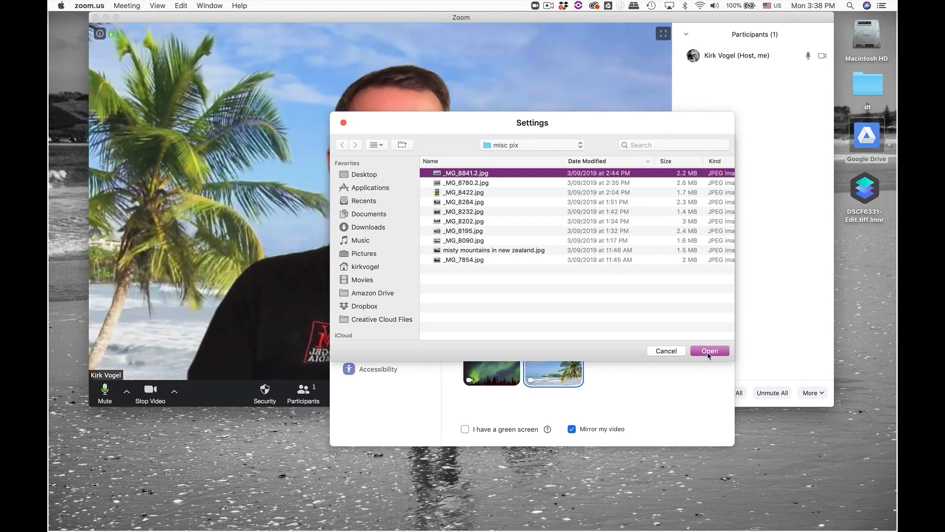
{"action": "left_click", "coordinate": [710, 351]}
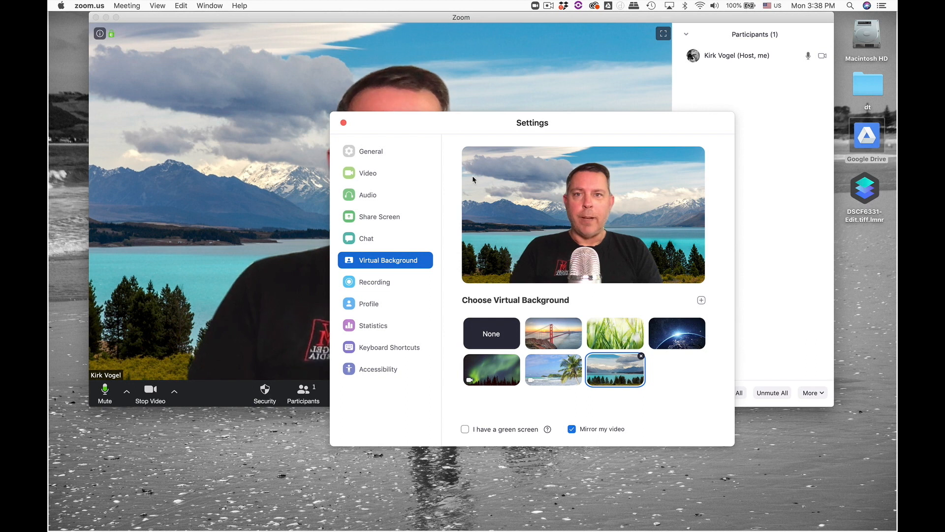
{"action": "left_click", "coordinate": [343, 122]}
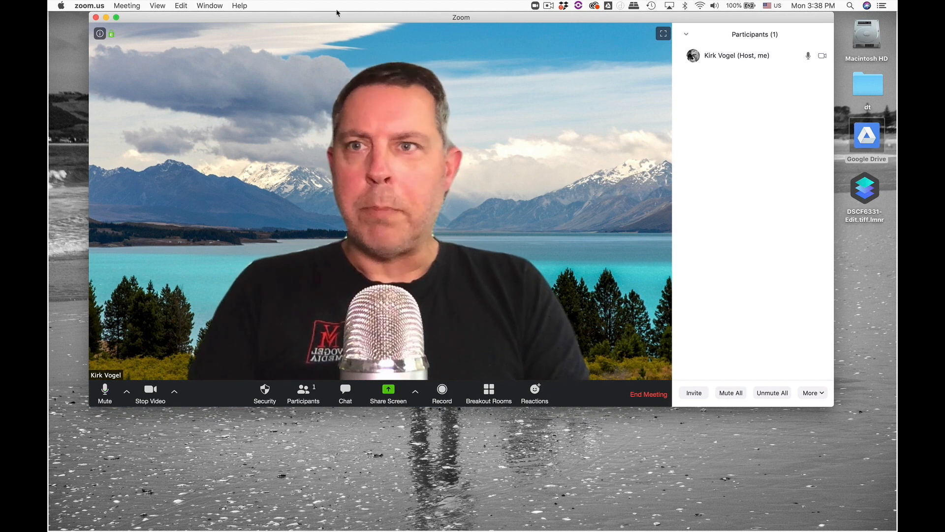
- Set the virtual background to None so the real room shows again
{"action": "left_click", "coordinate": [175, 392]}
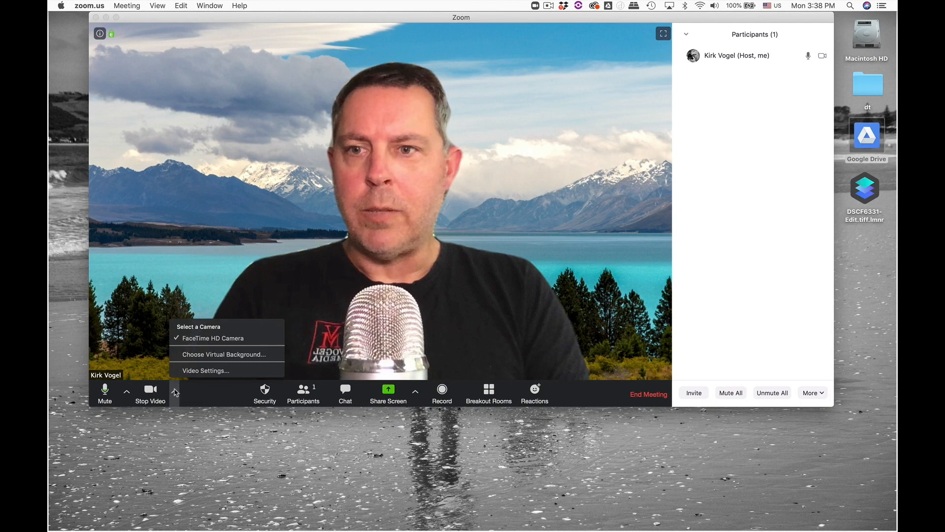
{"action": "mouse_move", "coordinate": [192, 357]}
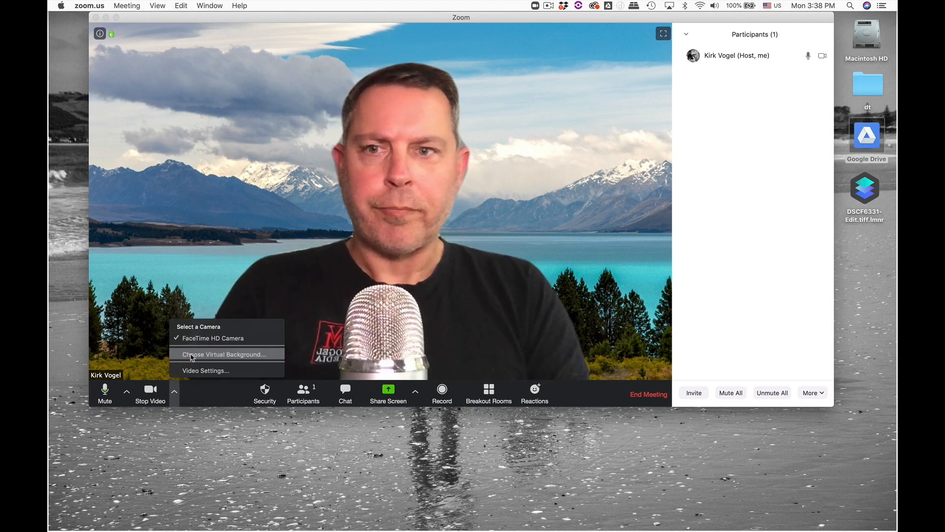
{"action": "left_click", "coordinate": [223, 354]}
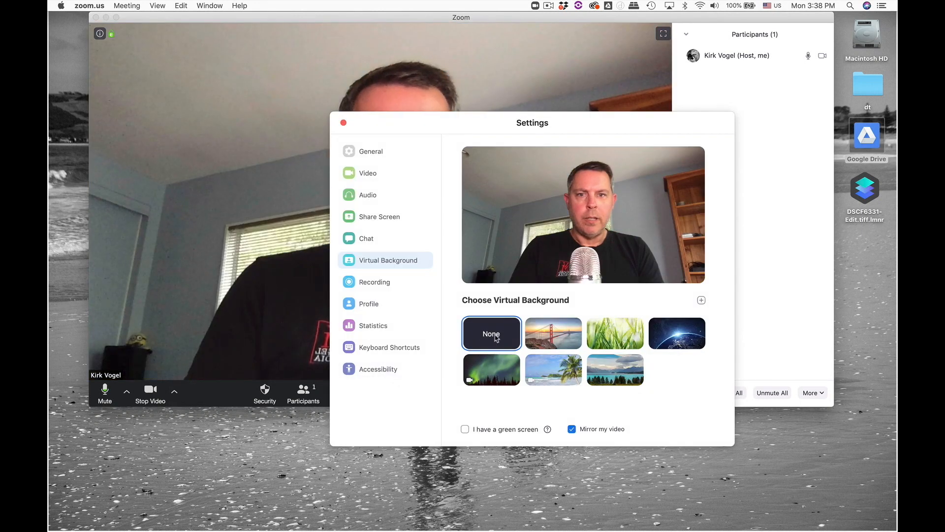
{"action": "left_click", "coordinate": [343, 123]}
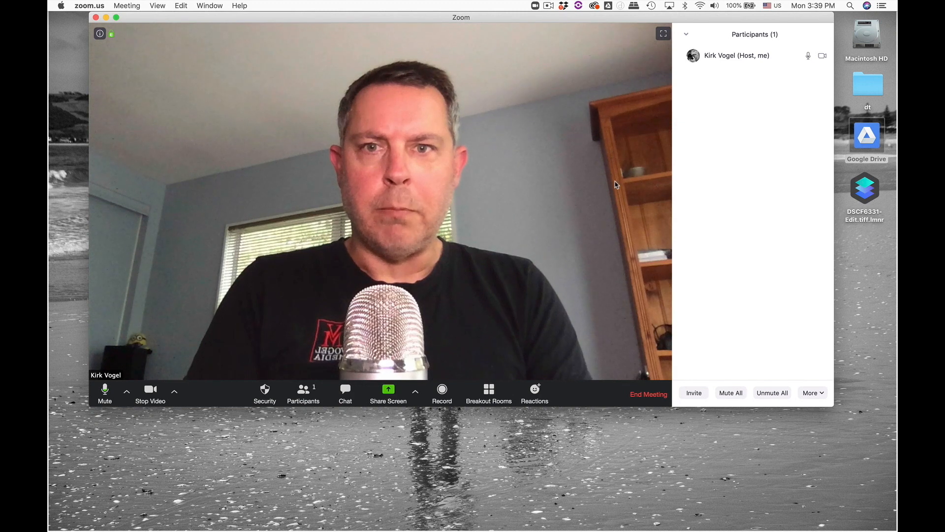